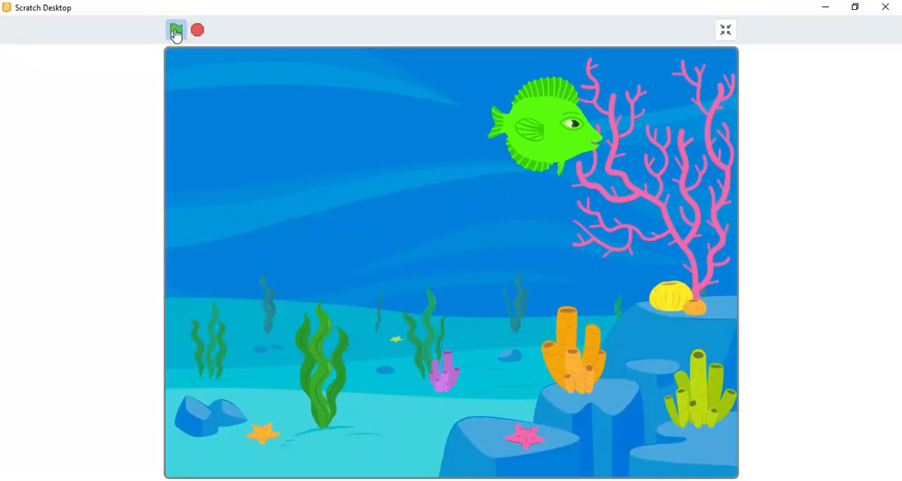
# - Start a fresh project in the editor with the default cat sprite and empty script area
pyautogui.click(176, 29)
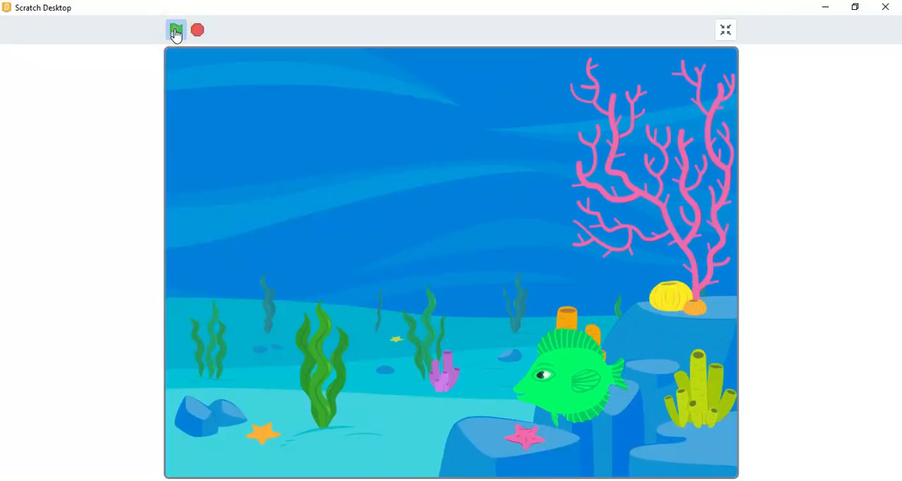
pyautogui.click(176, 29)
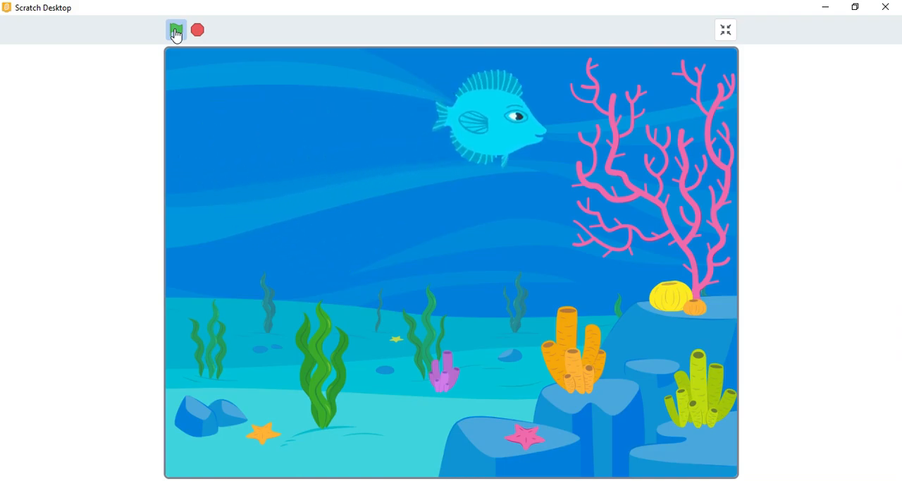
pyautogui.click(176, 29)
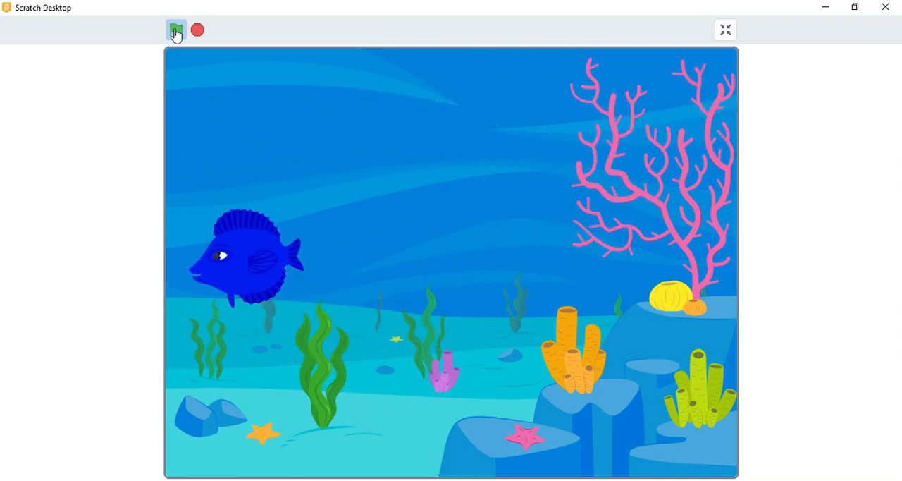
pyautogui.click(175, 30)
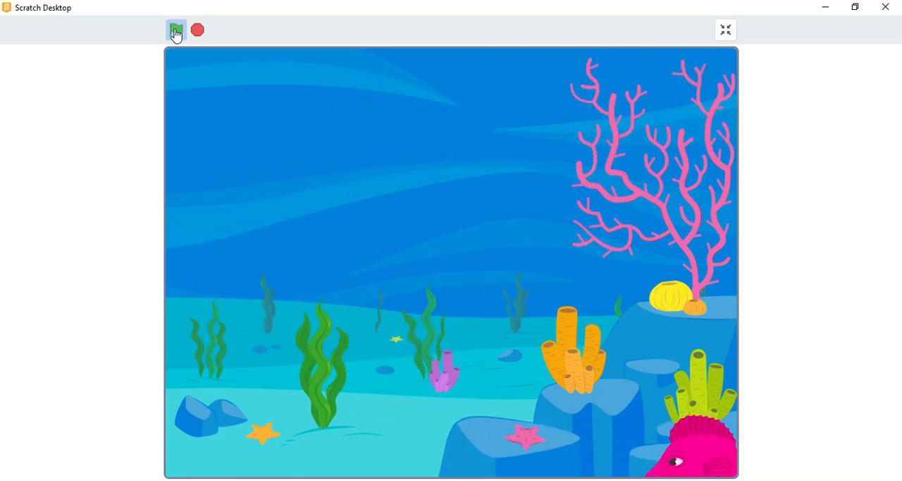
pyautogui.click(176, 30)
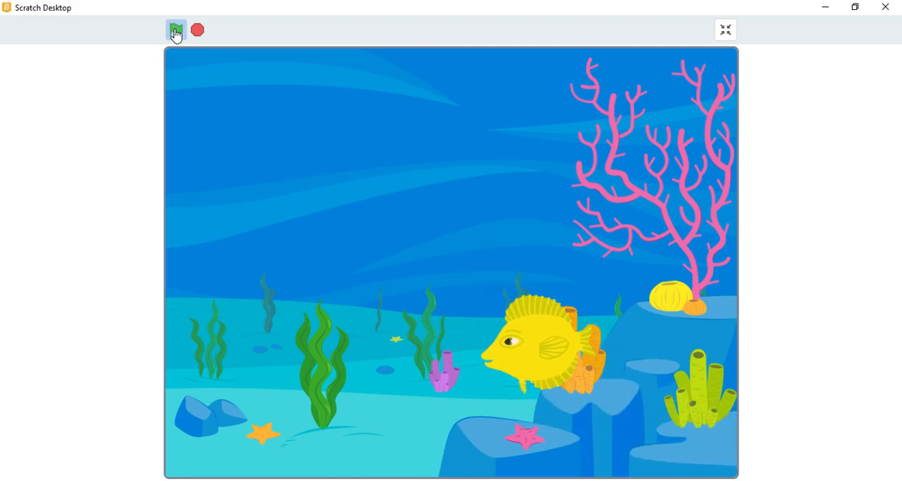
pyautogui.click(176, 30)
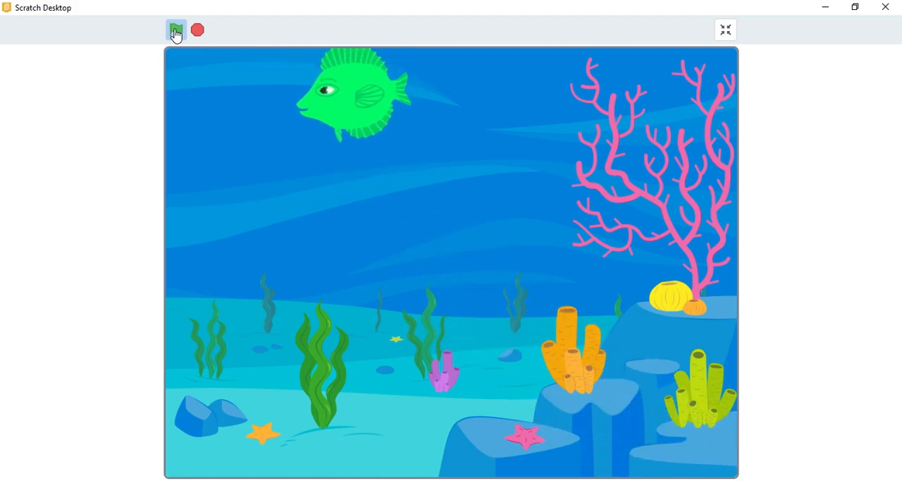
pyautogui.click(176, 30)
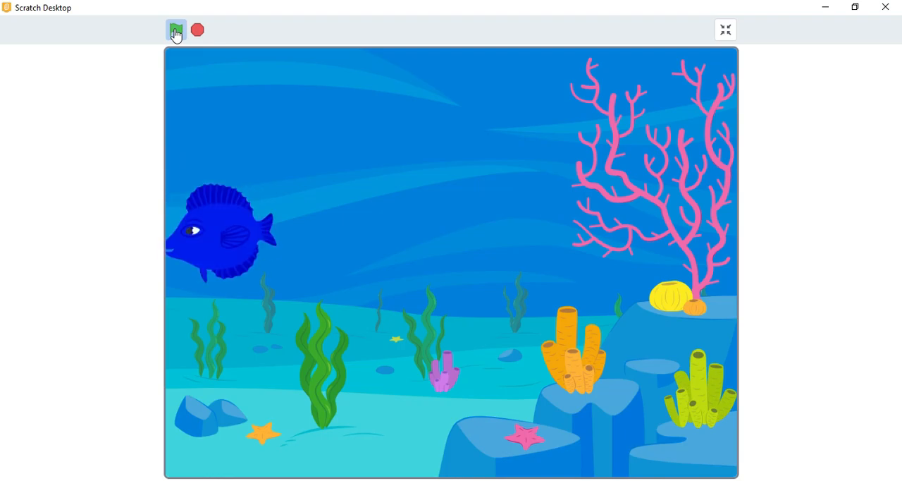
pyautogui.click(176, 30)
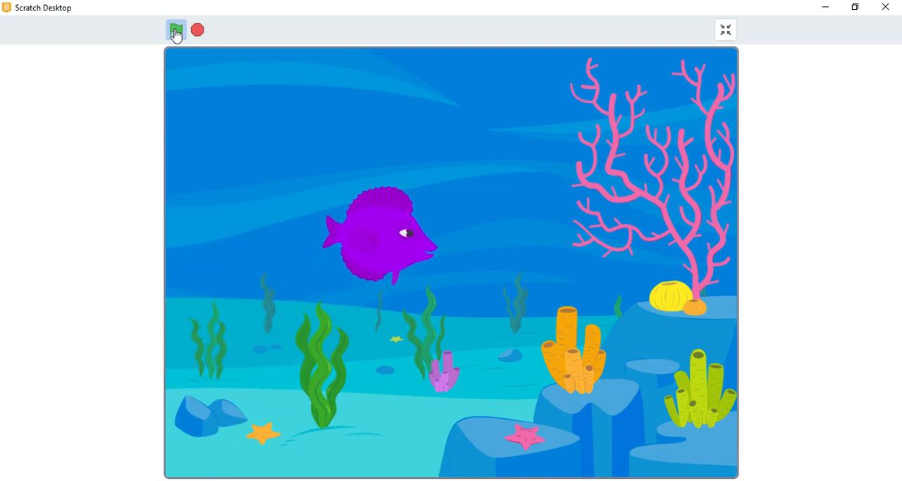
pyautogui.click(174, 30)
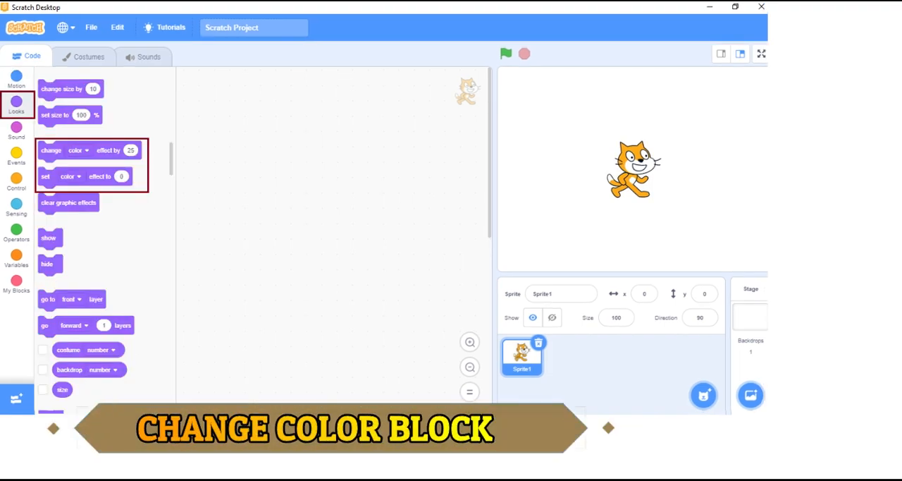
# - Browse the Sensing, Control, Events and Looks block categories without placing any blocks
pyautogui.click(17, 208)
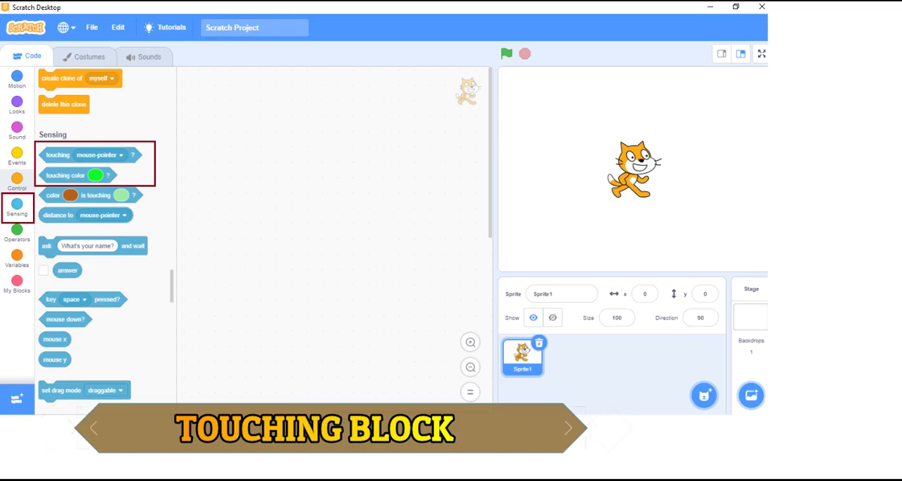
pyautogui.click(17, 181)
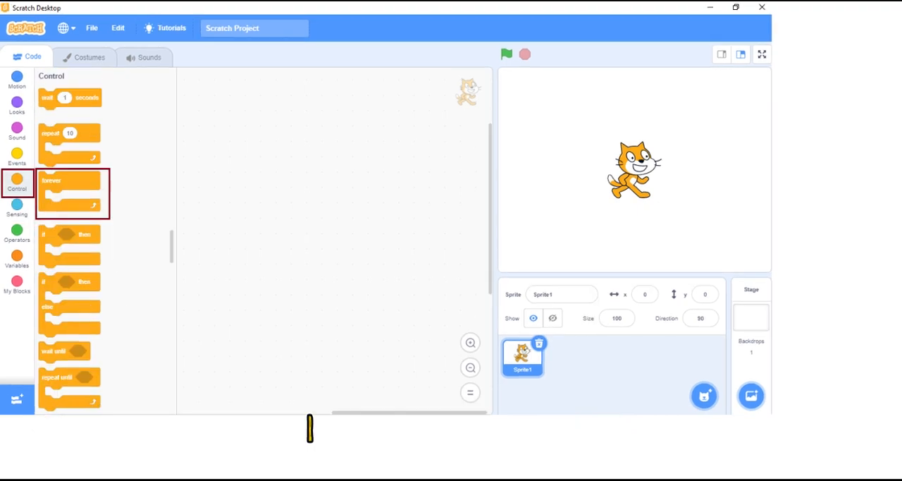
pyautogui.click(17, 154)
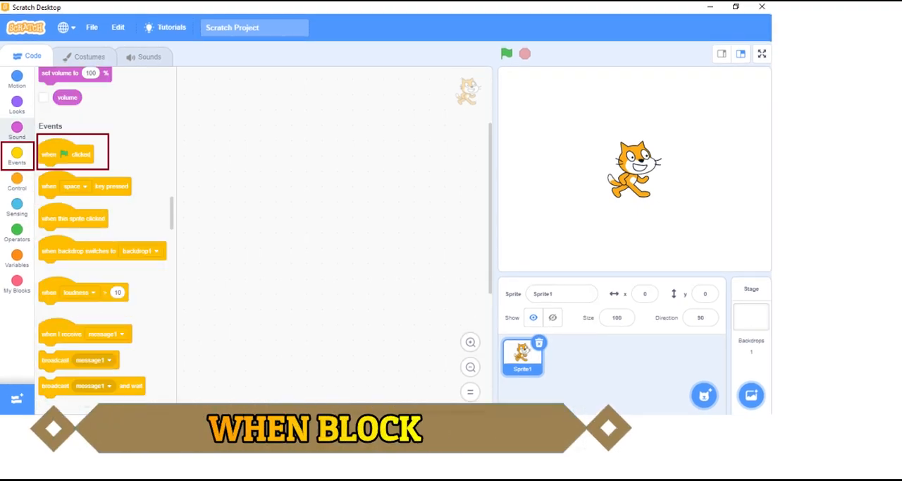
pyautogui.click(17, 78)
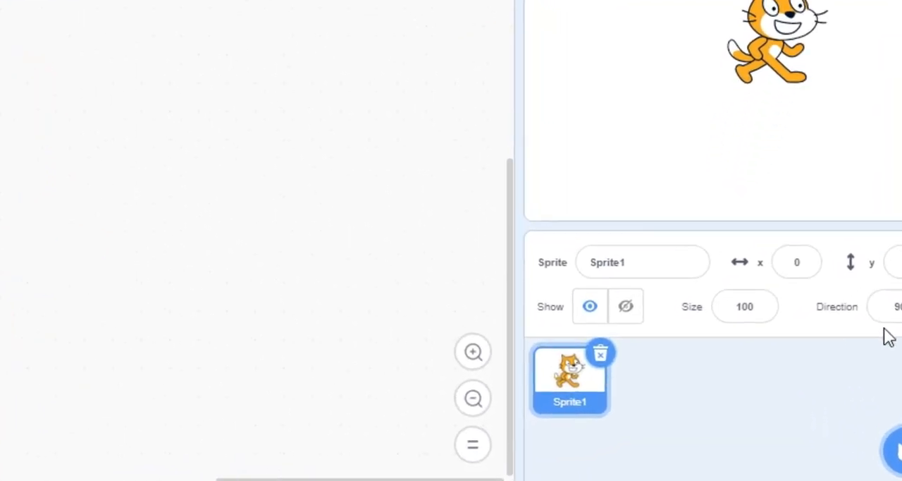
# - Delete Sprite1 and add the Fish sprite from the library by searching 'fish'
pyautogui.click(600, 352)
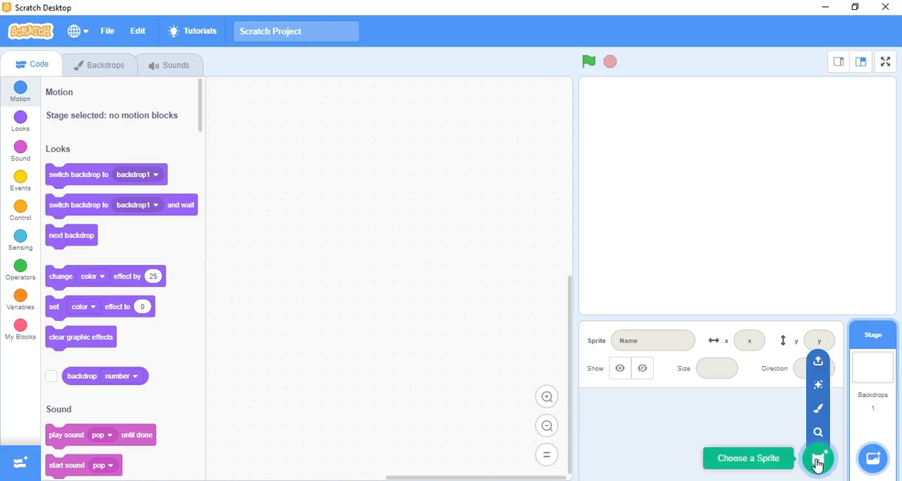
pyautogui.click(817, 457)
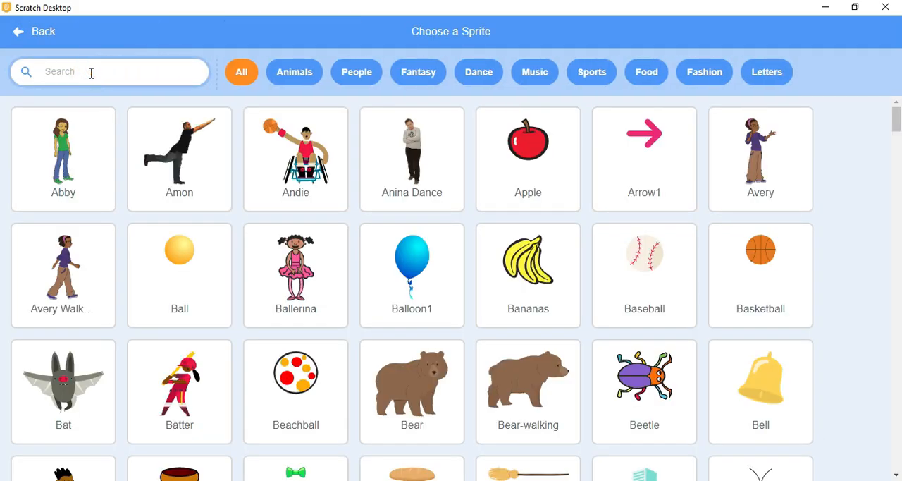
pyautogui.write('fish')
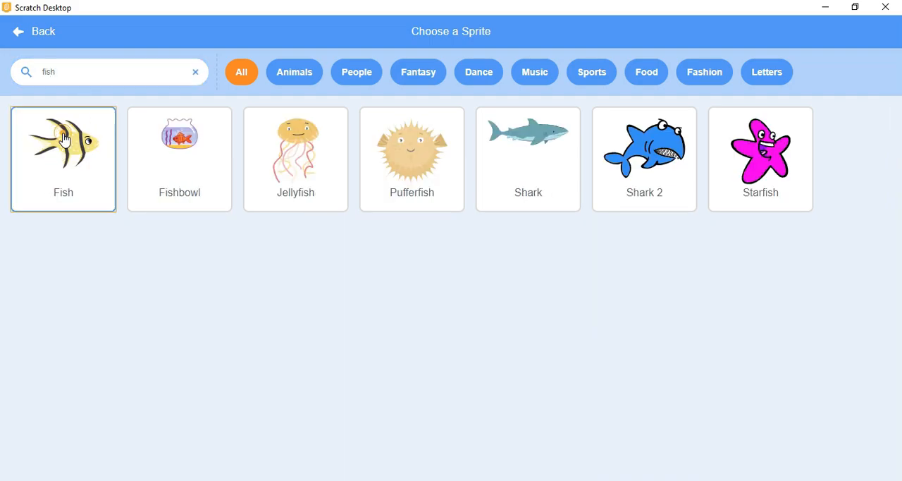
pyautogui.click(63, 141)
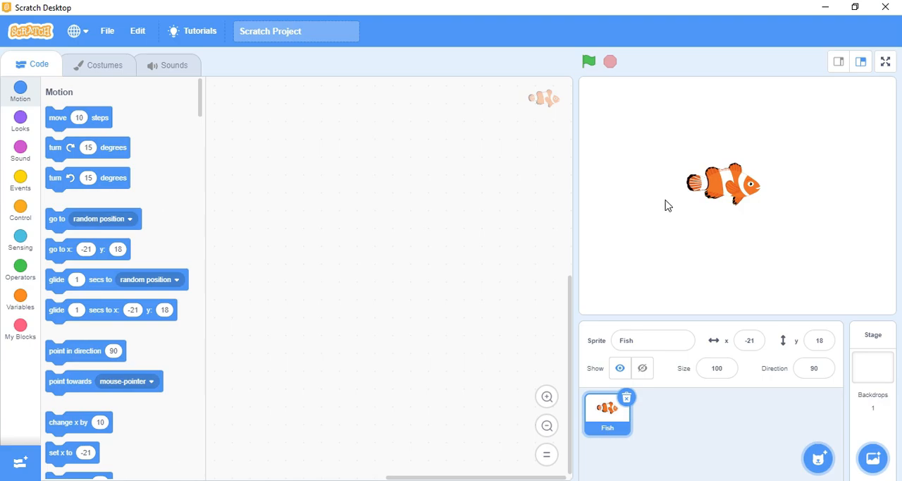
pyautogui.moveTo(762, 431)
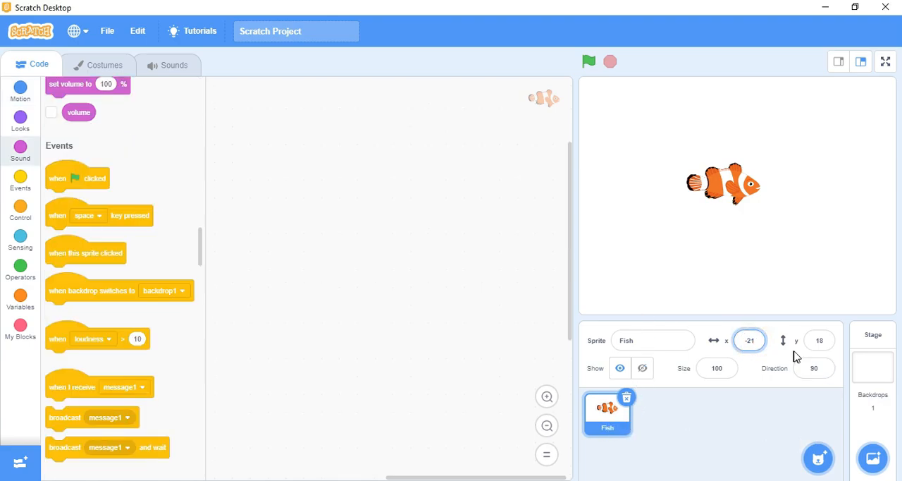
# - Reposition the fish to x 40, y -19 on the stage and scroll through the Motion blocks
pyautogui.click(819, 341)
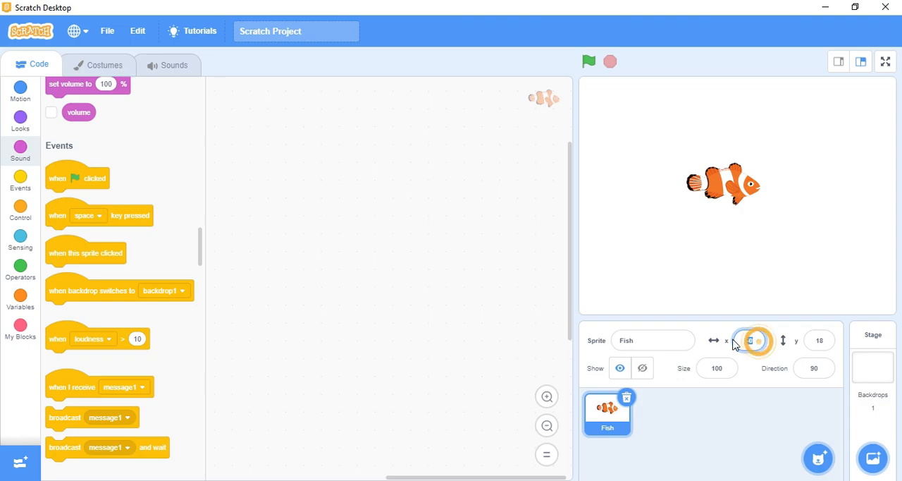
pyautogui.click(819, 341)
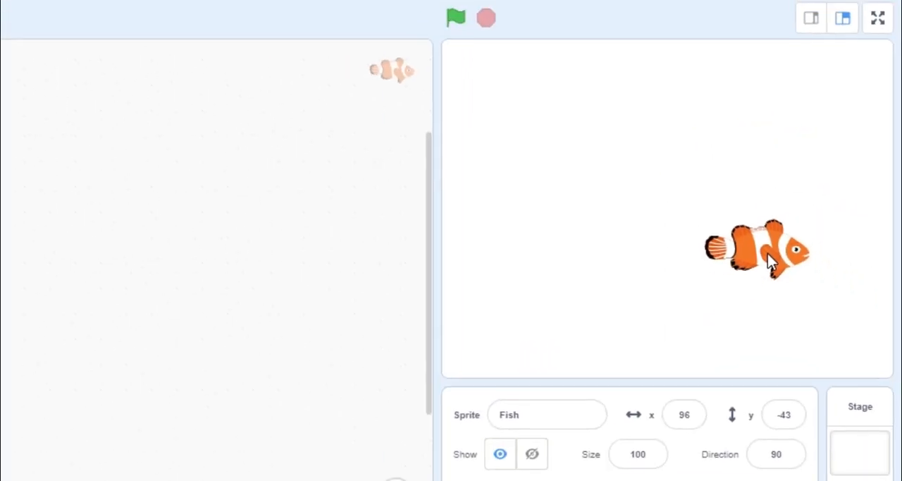
pyautogui.click(877, 17)
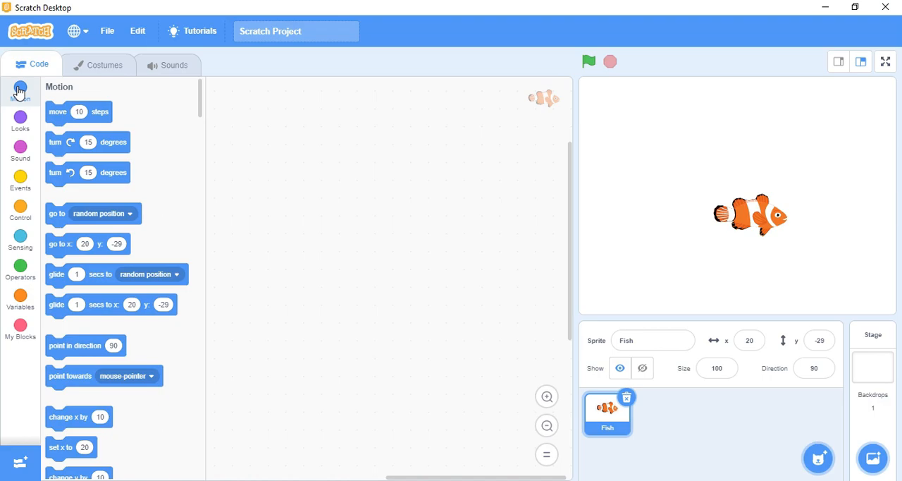
pyautogui.click(58, 111)
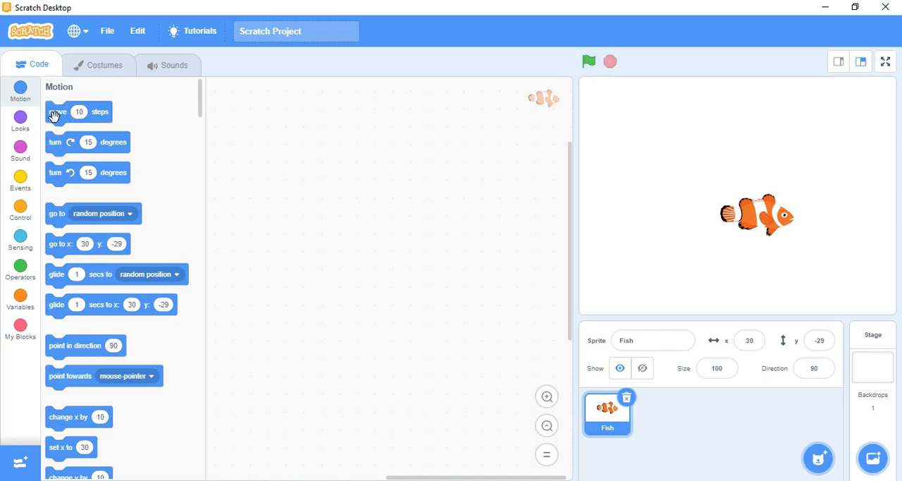
pyautogui.scroll(-3)
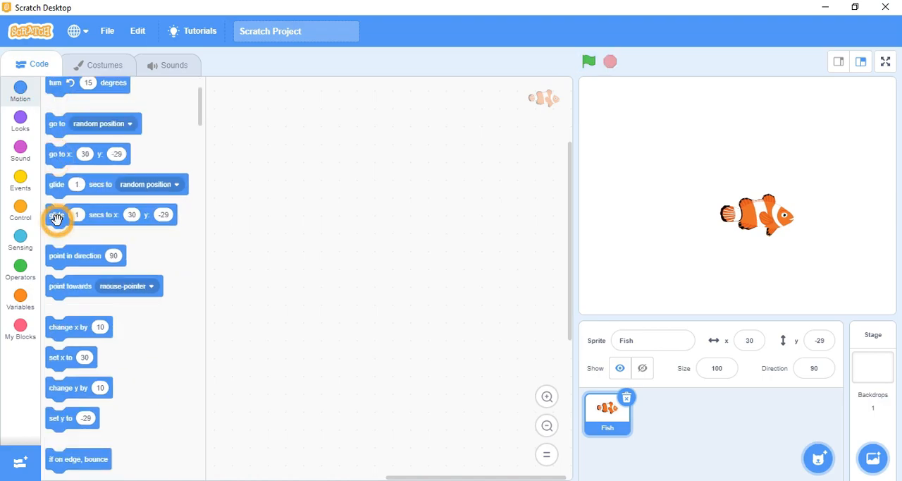
pyautogui.moveTo(58, 332)
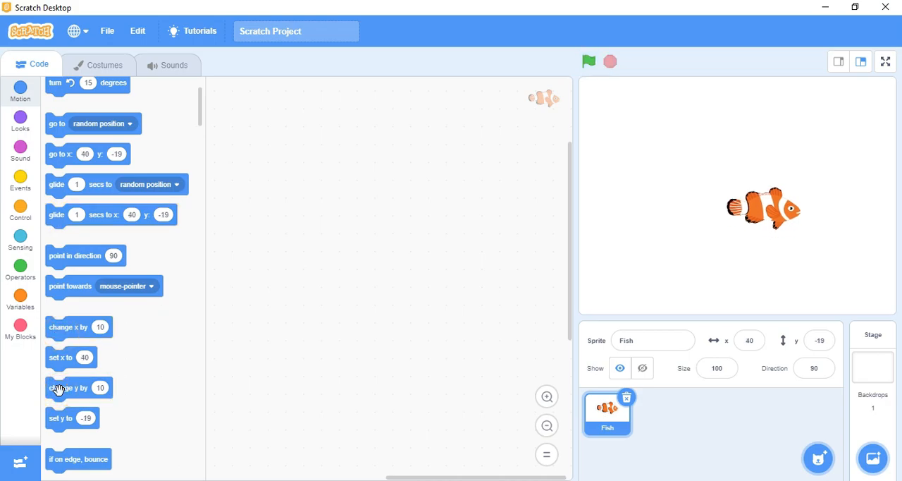
pyautogui.moveTo(59, 423)
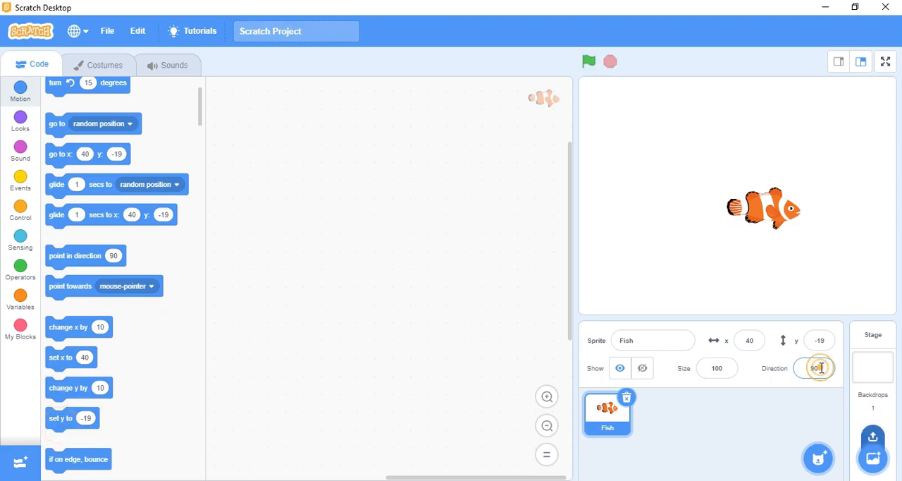
# - Swing the fish's direction dial through down-right, straight up, right and up-left angles
pyautogui.click(815, 367)
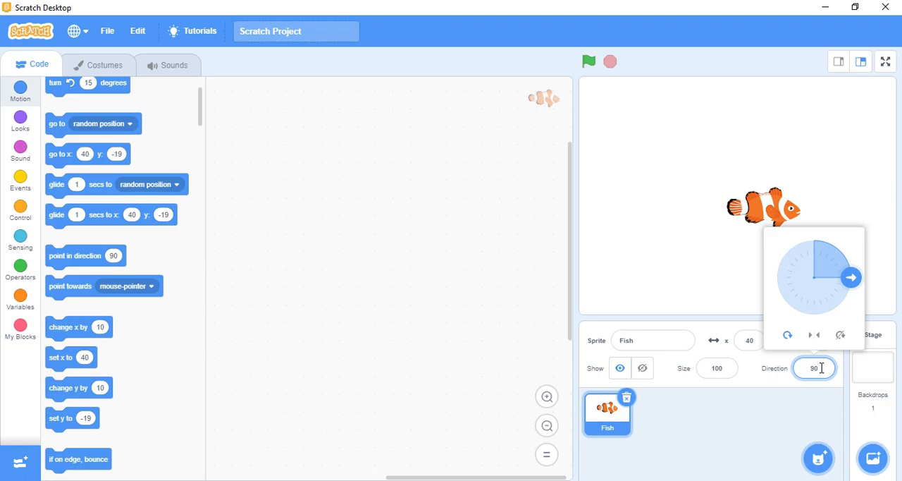
pyautogui.moveTo(787, 337)
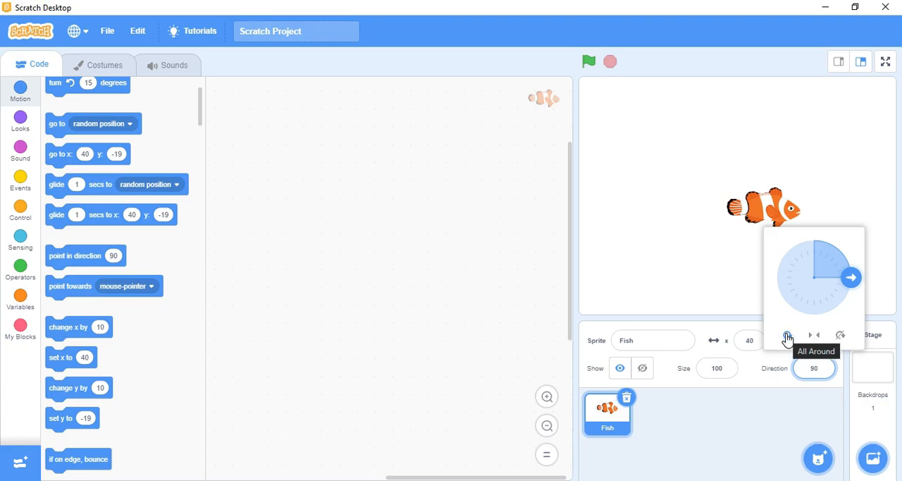
pyautogui.moveTo(815, 336)
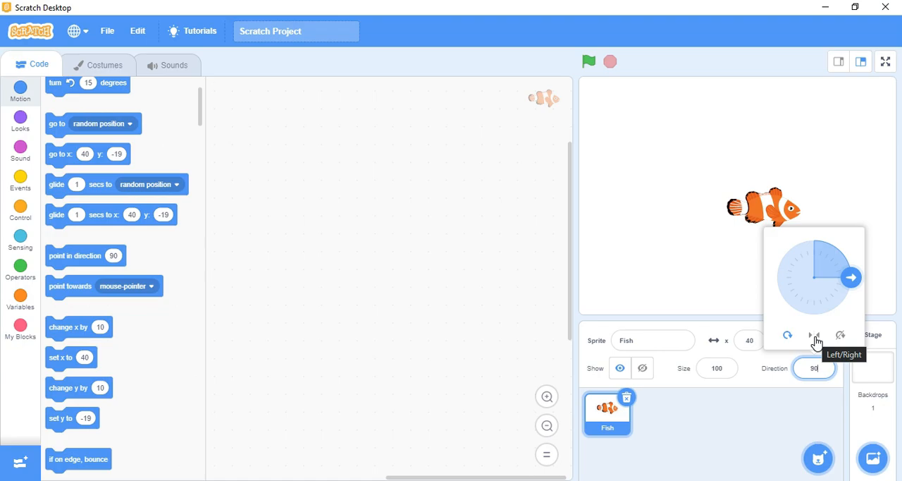
pyautogui.moveTo(840, 335)
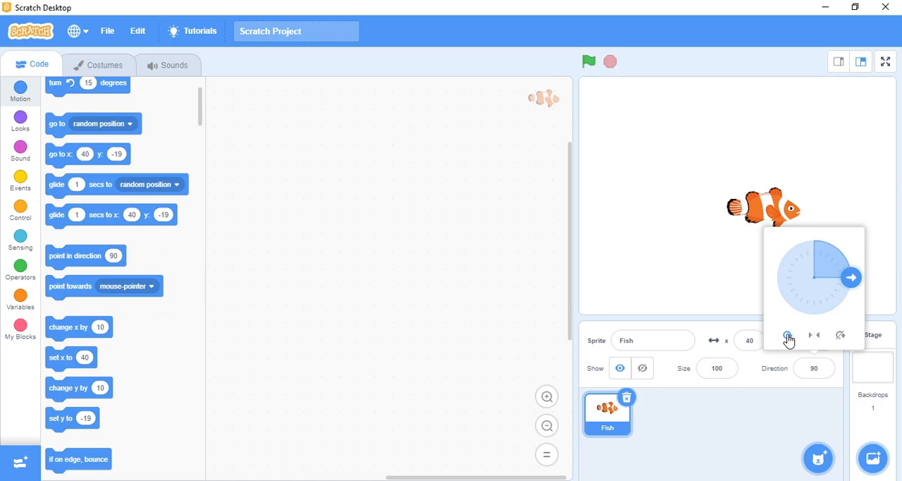
pyautogui.moveTo(851, 278); pyautogui.dragTo(840, 303)
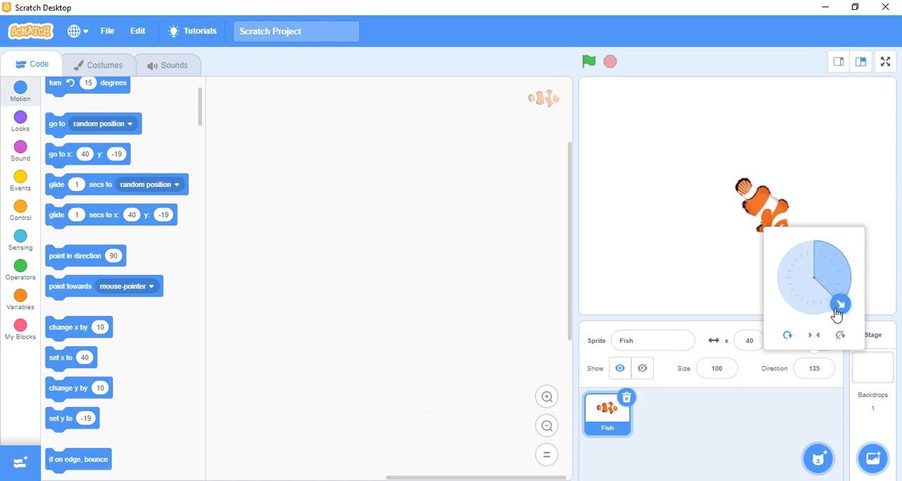
pyautogui.moveTo(840, 305); pyautogui.dragTo(823, 243)
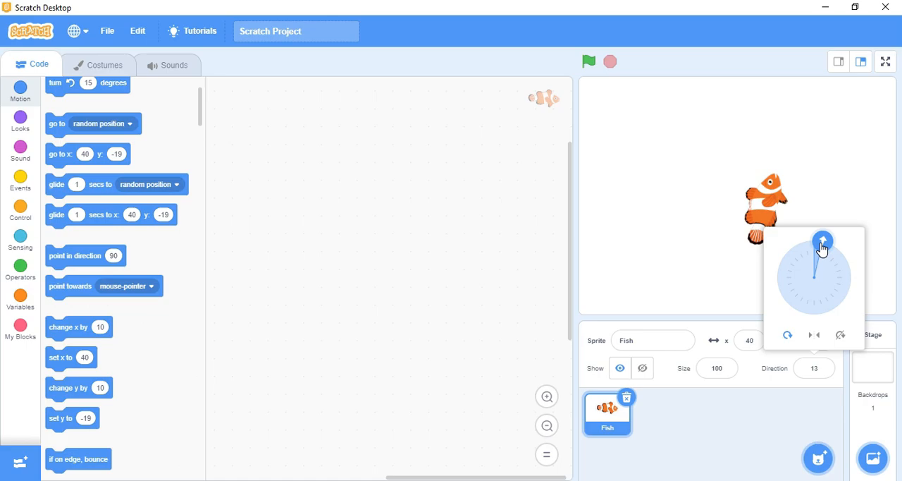
pyautogui.moveTo(823, 241); pyautogui.dragTo(854, 260)
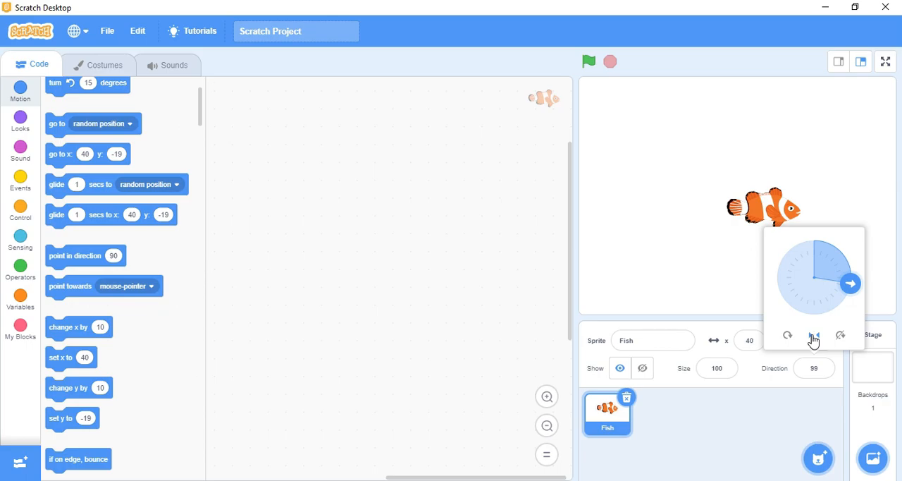
pyautogui.moveTo(851, 283); pyautogui.dragTo(778, 273)
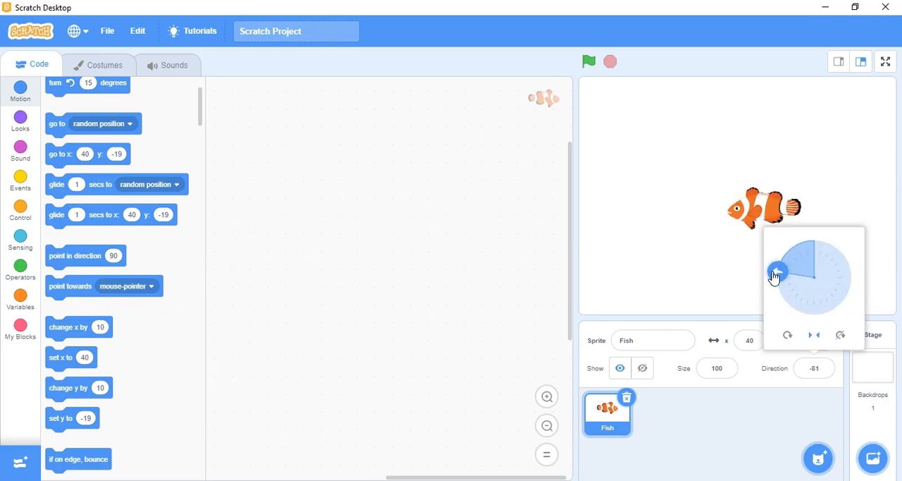
pyautogui.moveTo(775, 274); pyautogui.dragTo(849, 289)
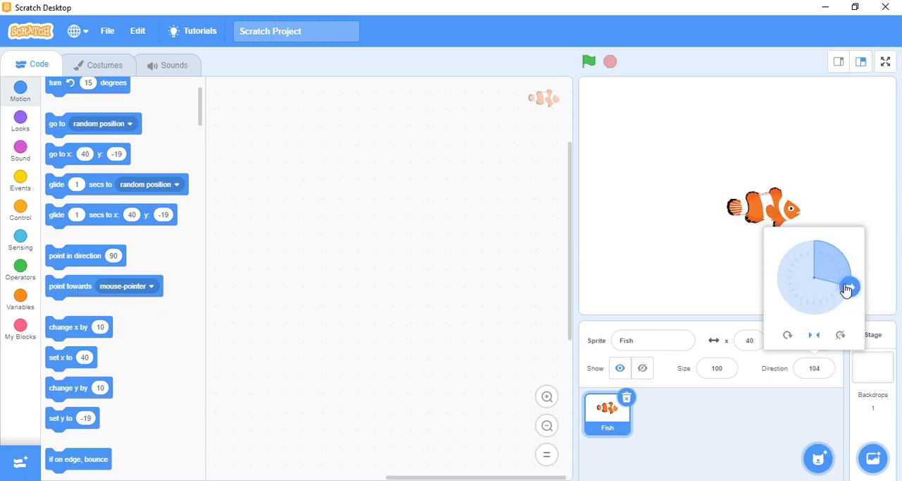
pyautogui.moveTo(846, 288)
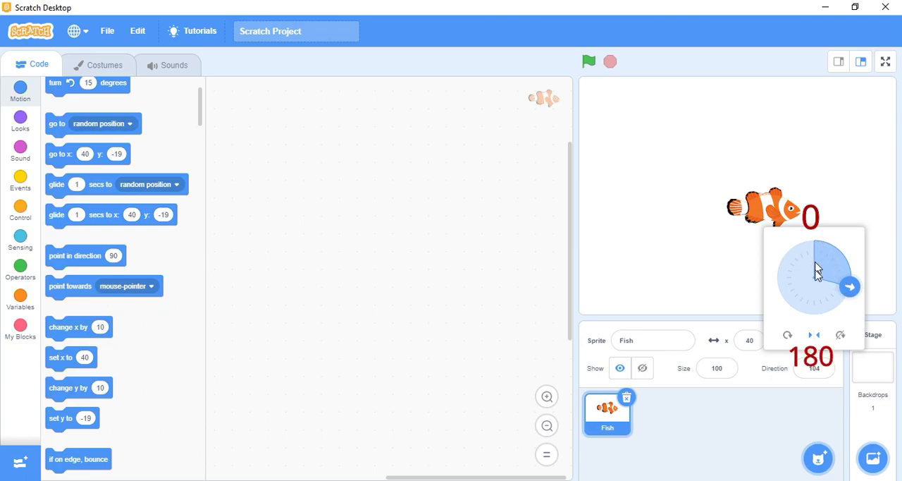
# - Rotate the fish through upper-left, straight up and straight down, ending facing roughly right at 96
pyautogui.moveTo(849, 288); pyautogui.dragTo(843, 304)
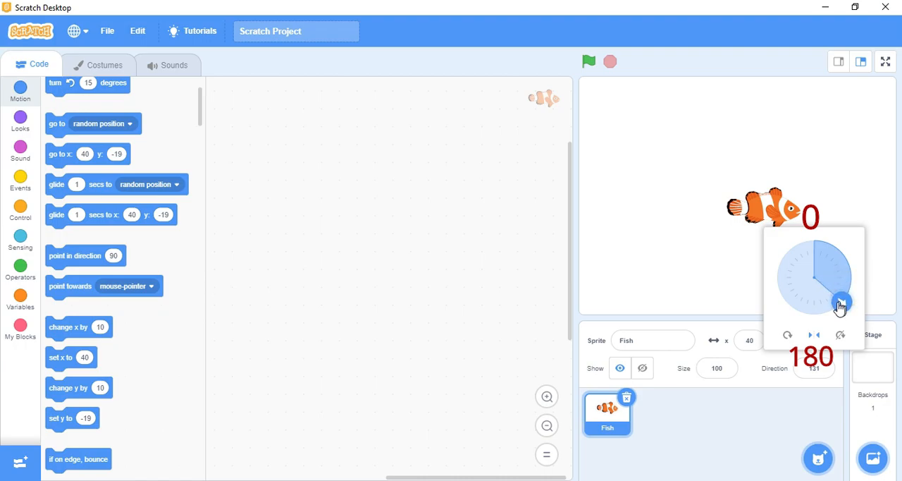
pyautogui.moveTo(840, 305); pyautogui.dragTo(798, 242)
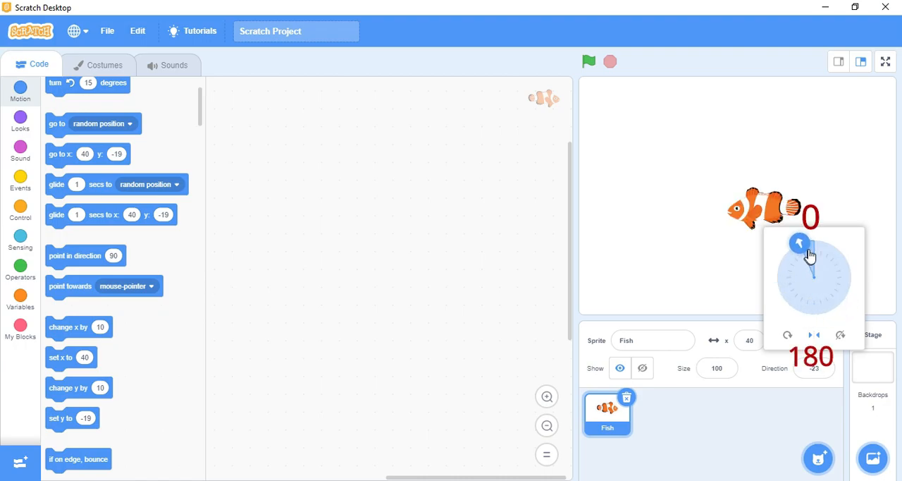
pyautogui.moveTo(798, 242); pyautogui.dragTo(809, 241)
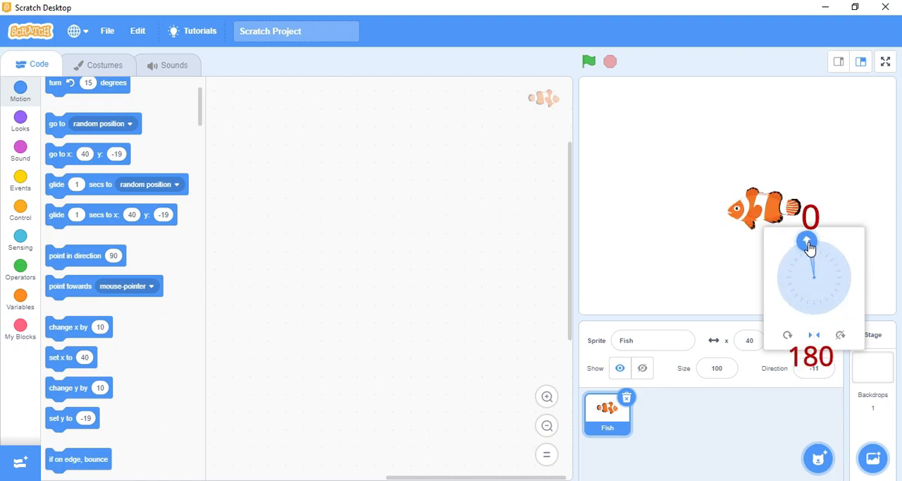
pyautogui.moveTo(809, 242); pyautogui.dragTo(817, 240)
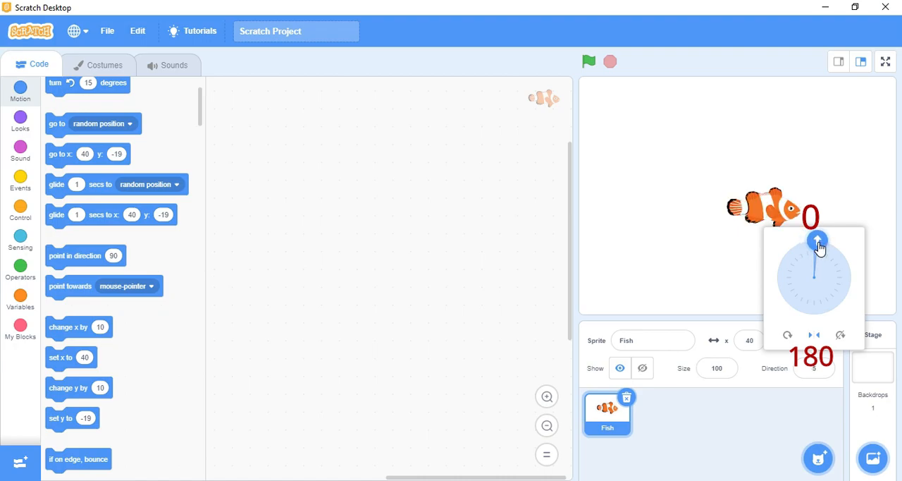
pyautogui.moveTo(817, 239); pyautogui.dragTo(812, 310)
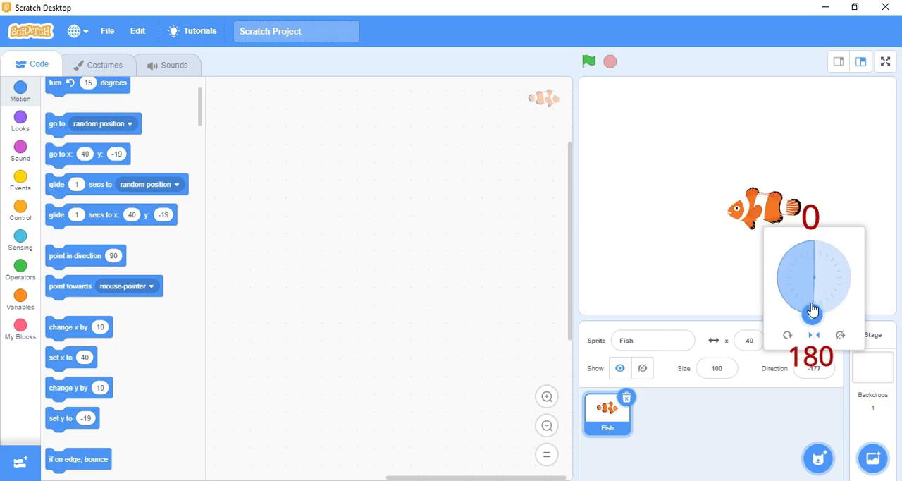
pyautogui.moveTo(811, 310); pyautogui.dragTo(823, 239)
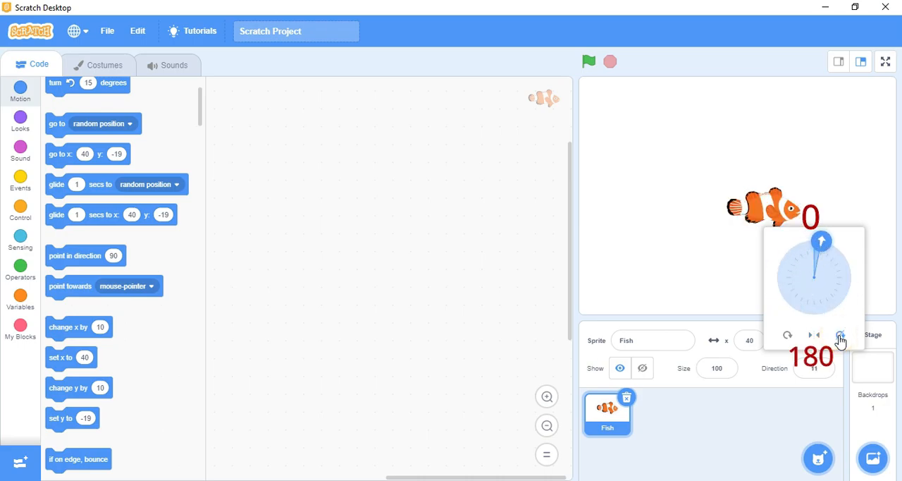
pyautogui.moveTo(822, 239); pyautogui.dragTo(775, 281)
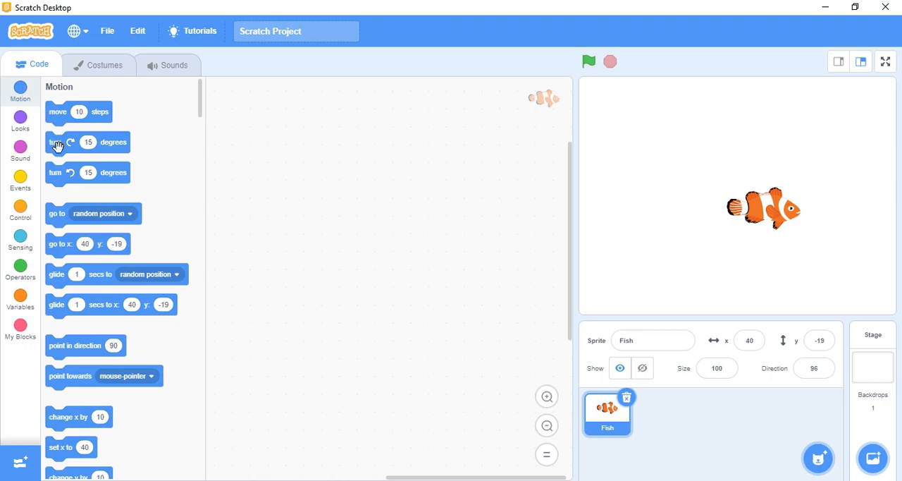
# - Turn the fish 15 degrees, point it back to direction 90, and view the rotation-style choices
pyautogui.click(55, 172)
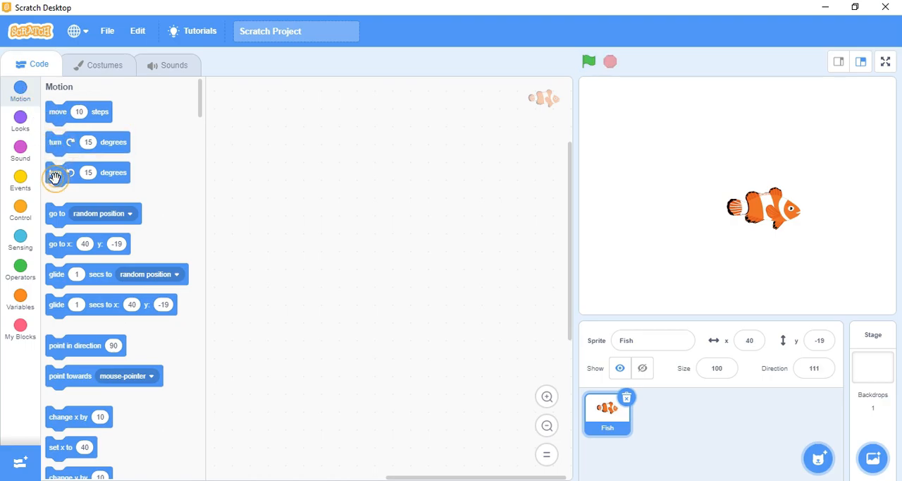
pyautogui.click(74, 345)
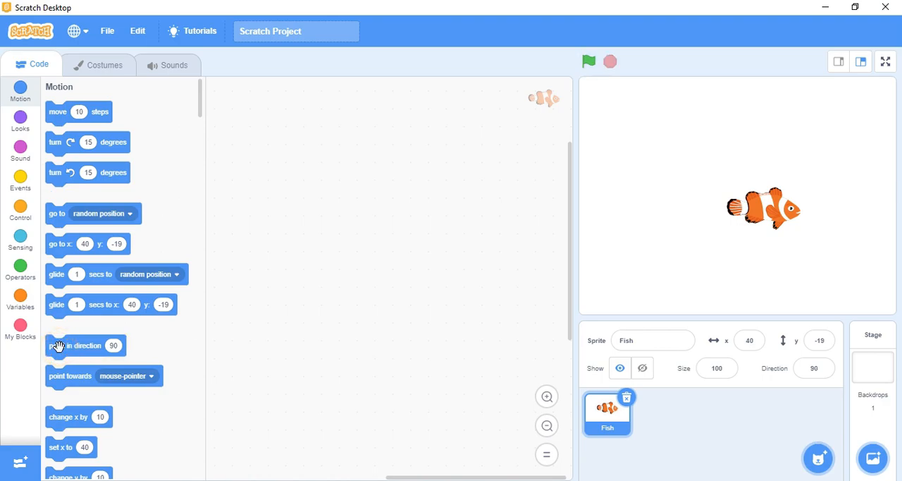
pyautogui.scroll(-3)
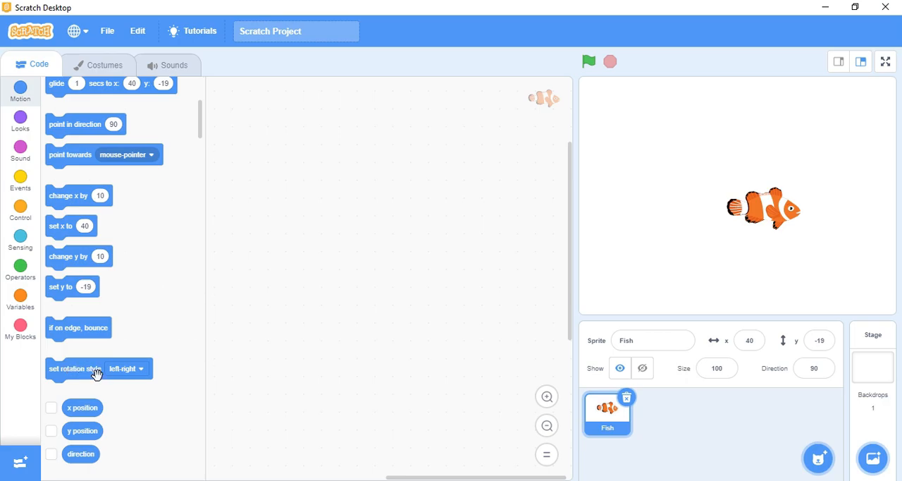
pyautogui.moveTo(120, 386)
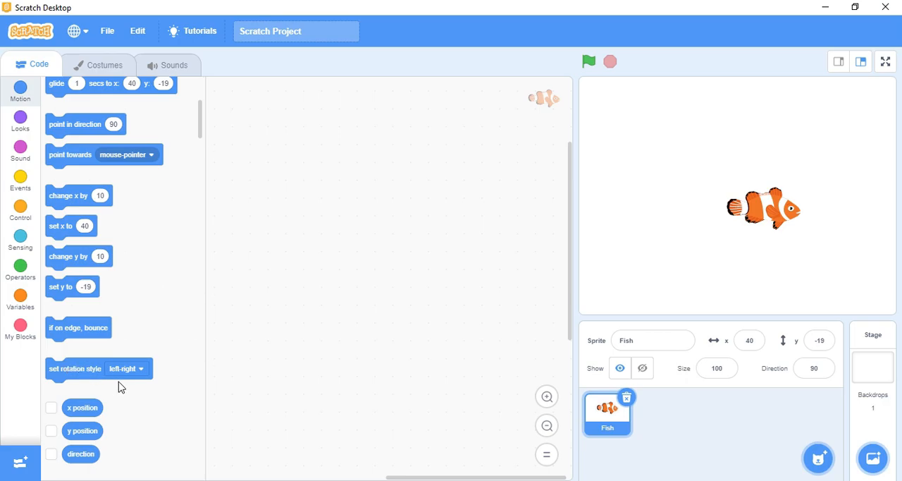
pyautogui.click(130, 370)
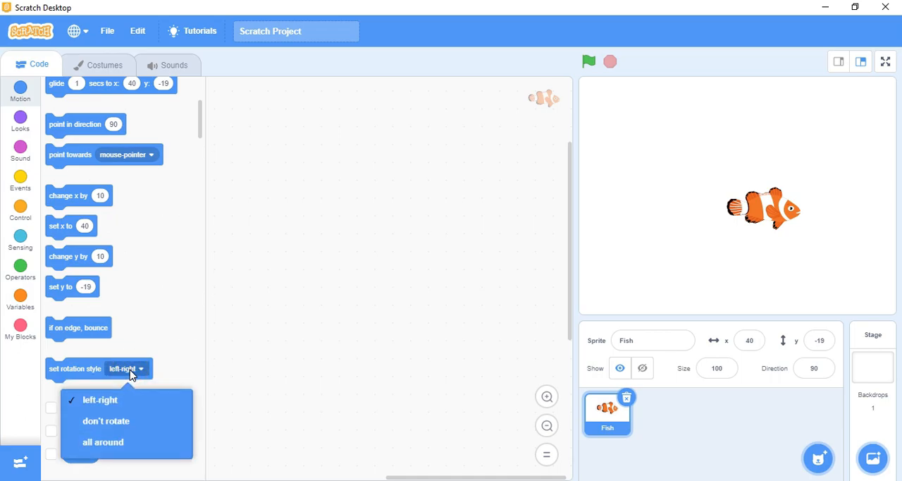
pyautogui.moveTo(124, 384)
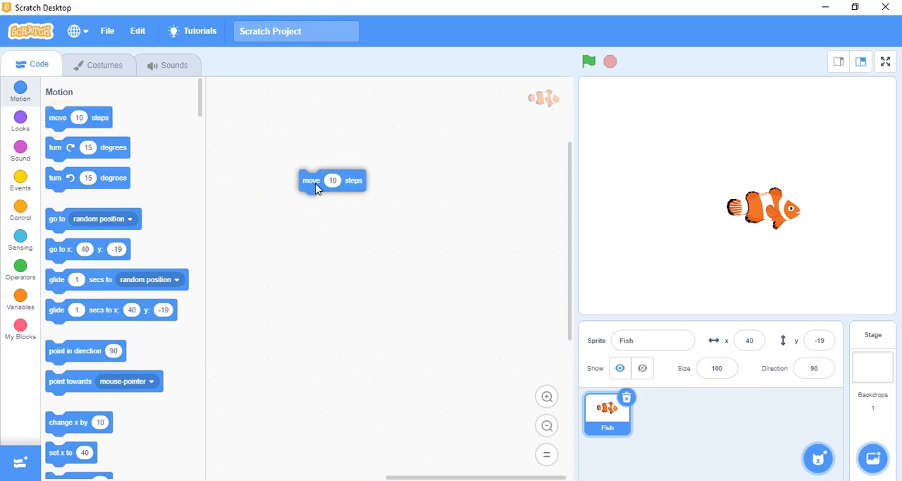
# - Move the fish forward and backward across the stage with the loose move 10 steps block
pyautogui.click(312, 180)
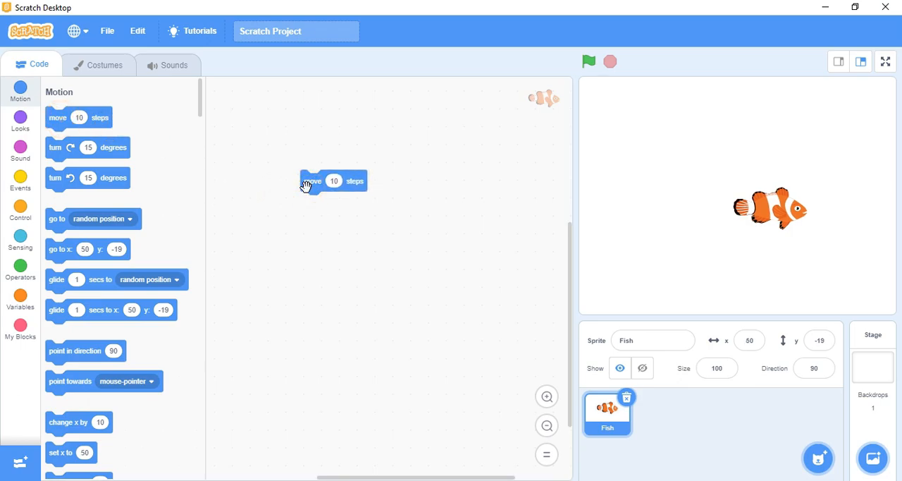
pyautogui.click(333, 181)
pyautogui.write('-10')
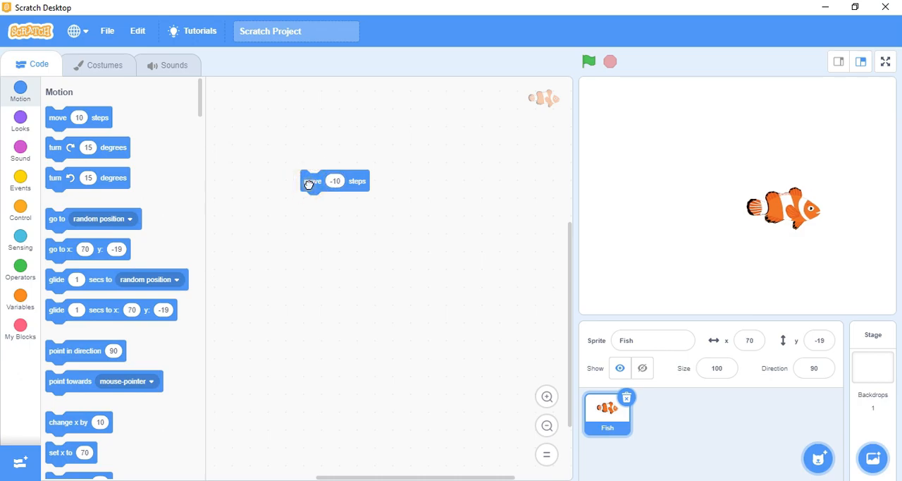
pyautogui.click(311, 181)
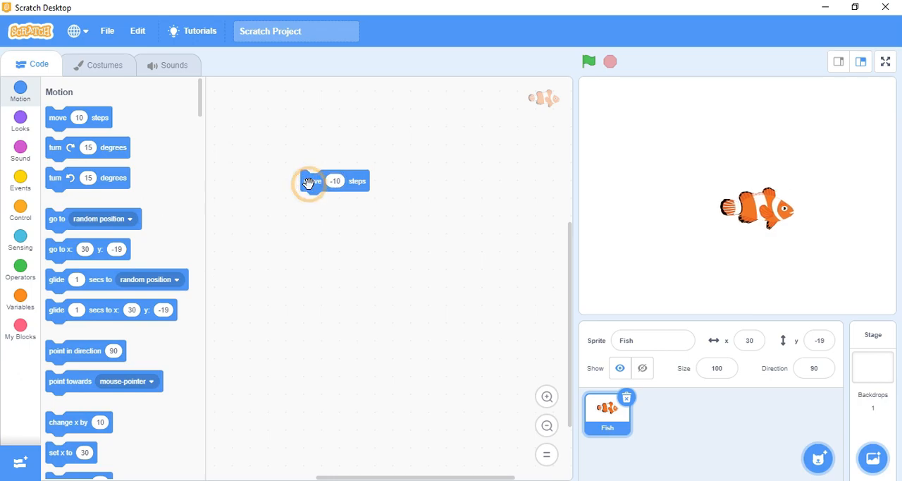
pyautogui.click(331, 180)
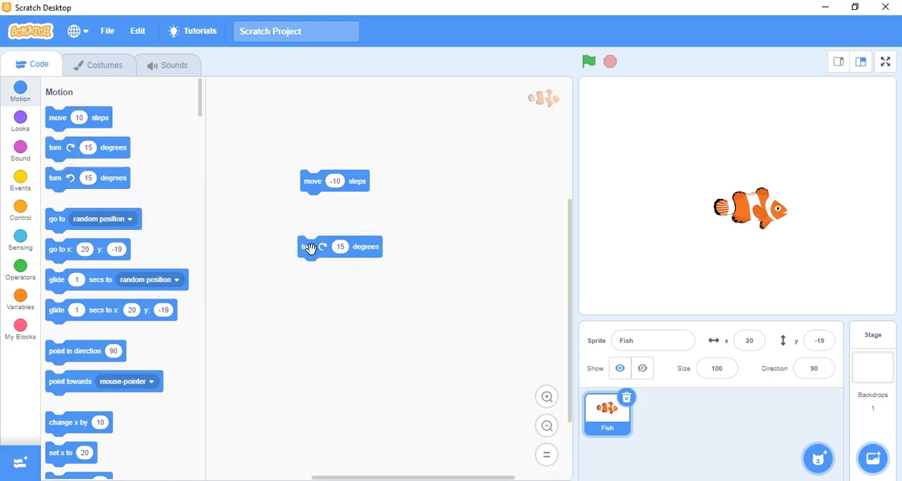
# - Turn the fish with the loose turn block and set the glide block to head for a random position
pyautogui.click(341, 245)
pyautogui.write('180')
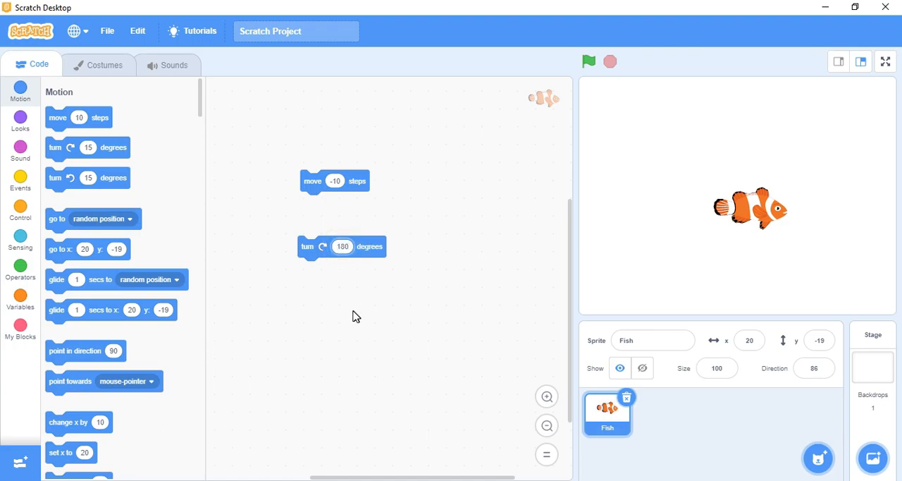
pyautogui.click(307, 245)
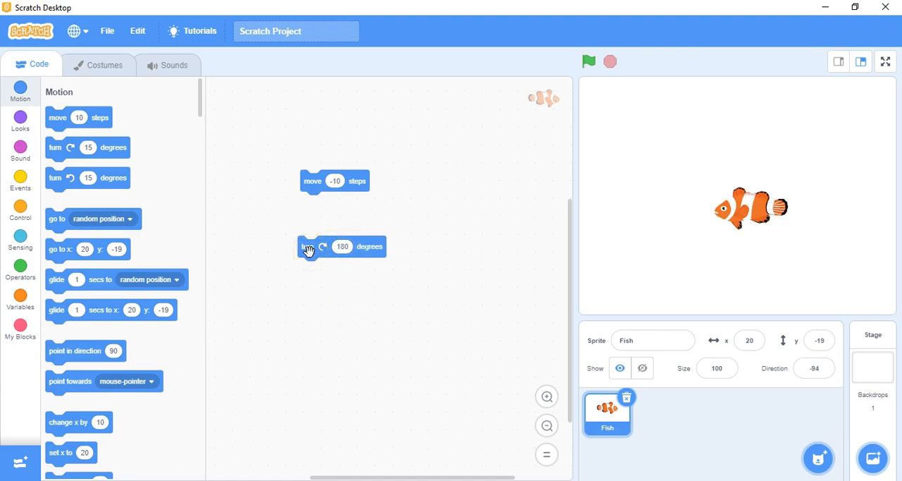
pyautogui.click(307, 247)
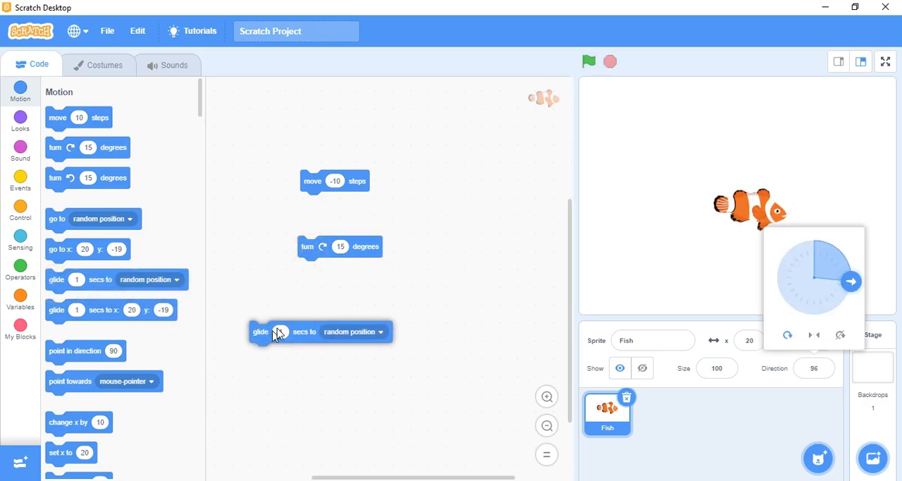
pyautogui.click(381, 331)
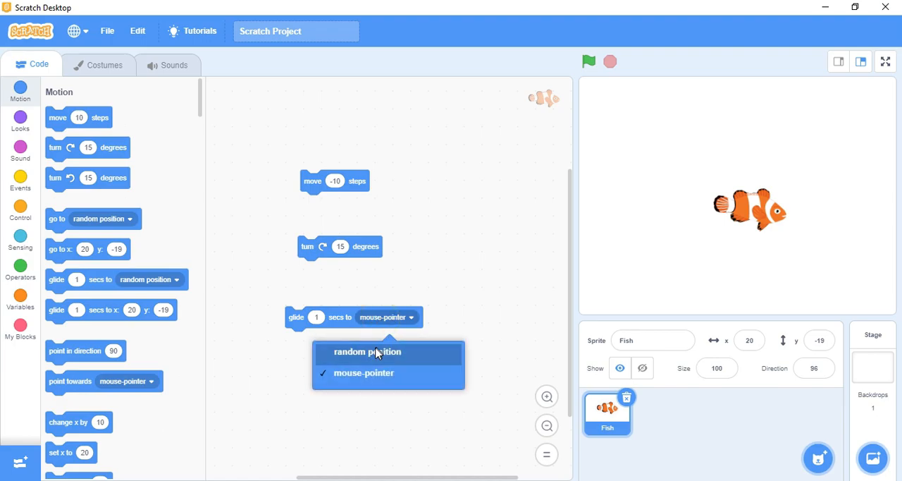
pyautogui.click(367, 353)
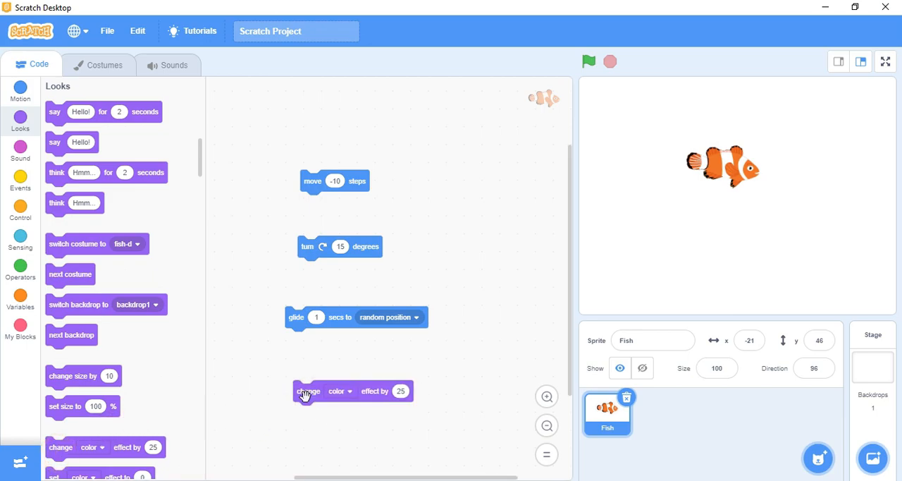
# - Tint the fish with change color effect by 25 and add a touching test set to edge
pyautogui.click(307, 391)
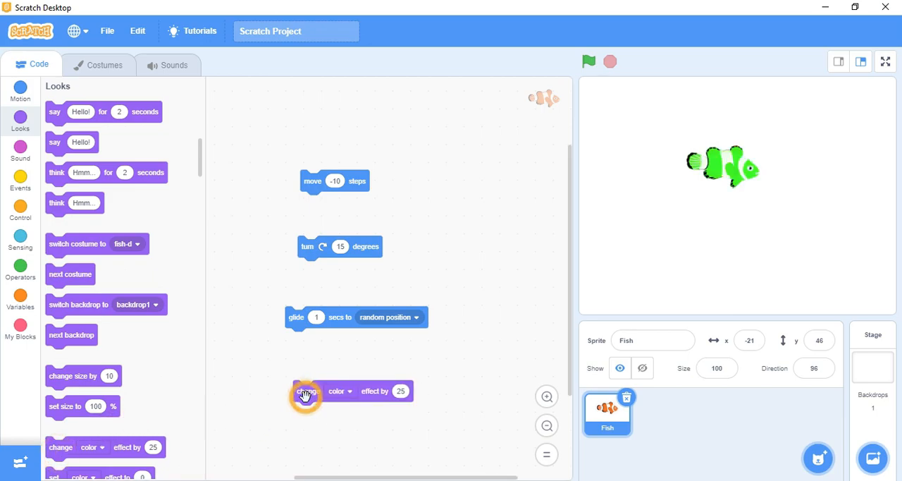
pyautogui.click(307, 392)
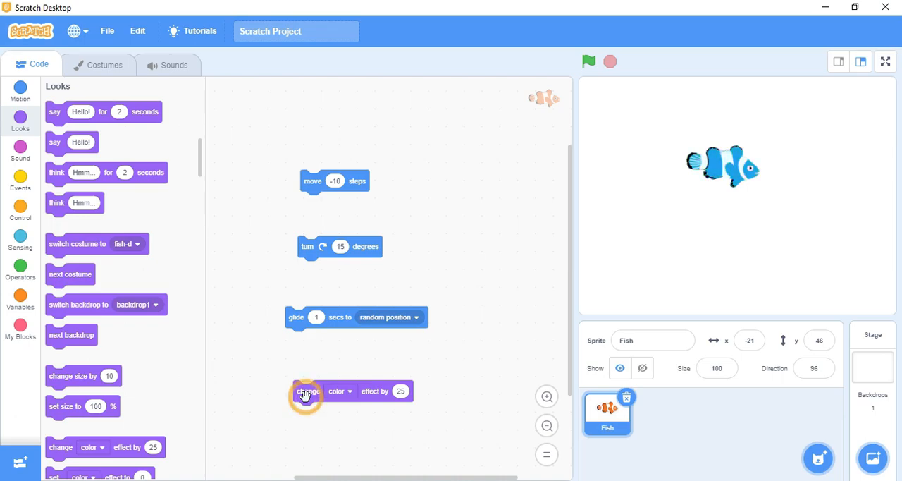
pyautogui.click(19, 239)
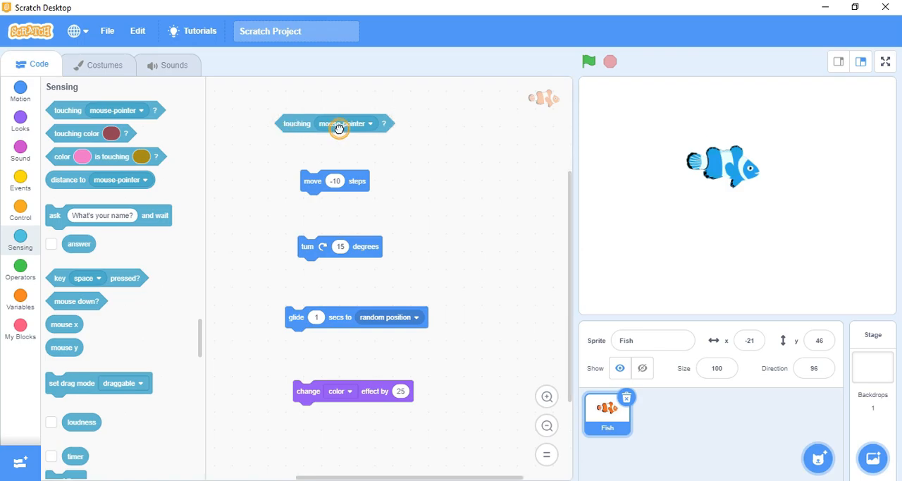
pyautogui.click(344, 124)
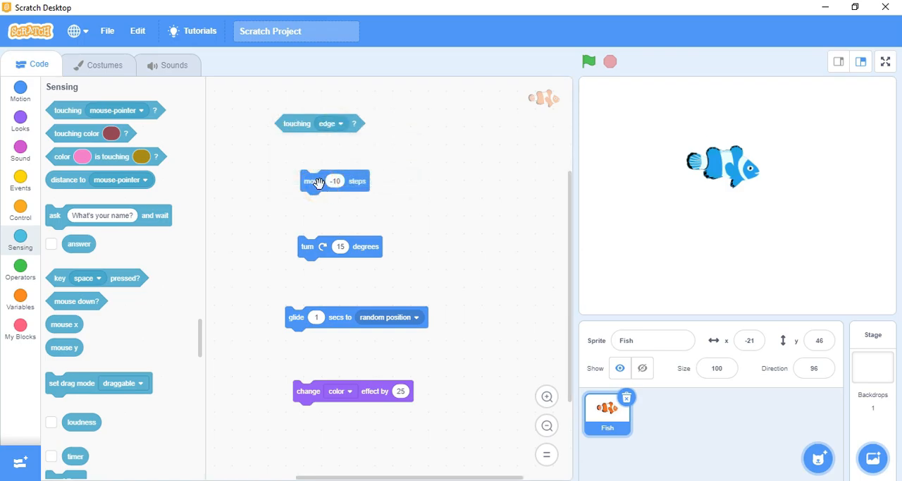
pyautogui.moveTo(287, 130)
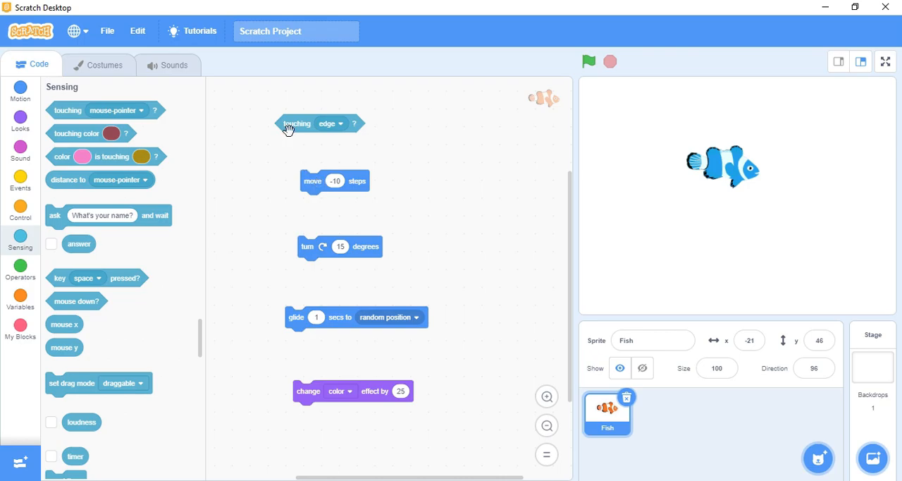
pyautogui.click(296, 124)
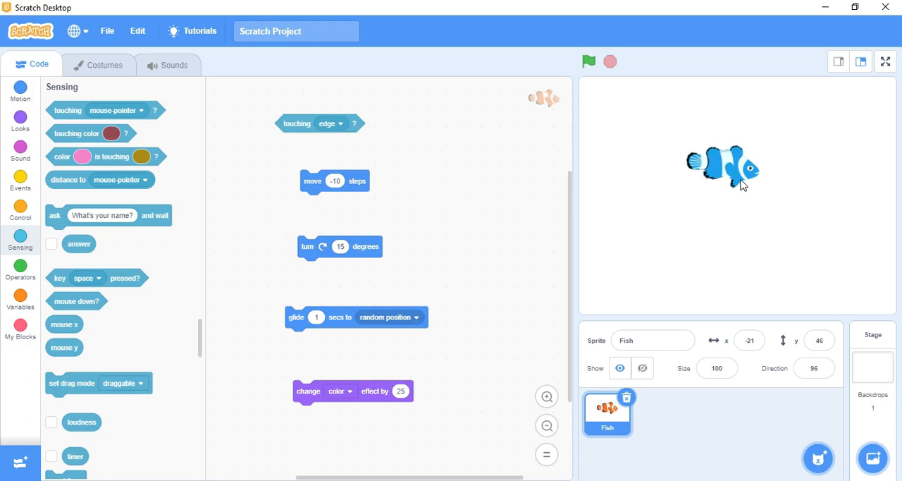
# - Drag the fish to the stage's right edge so the touching-edge test reads true, then go to Control
pyautogui.moveTo(722, 169); pyautogui.dragTo(877, 183)
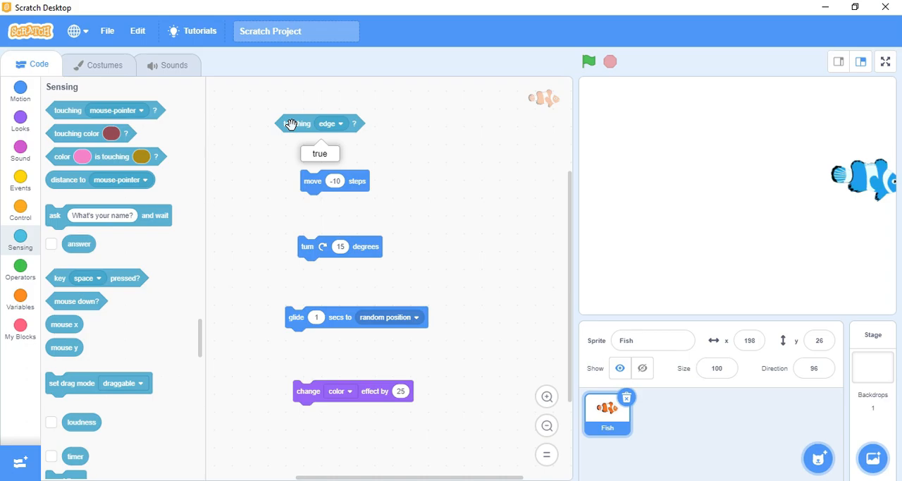
pyautogui.moveTo(336, 164)
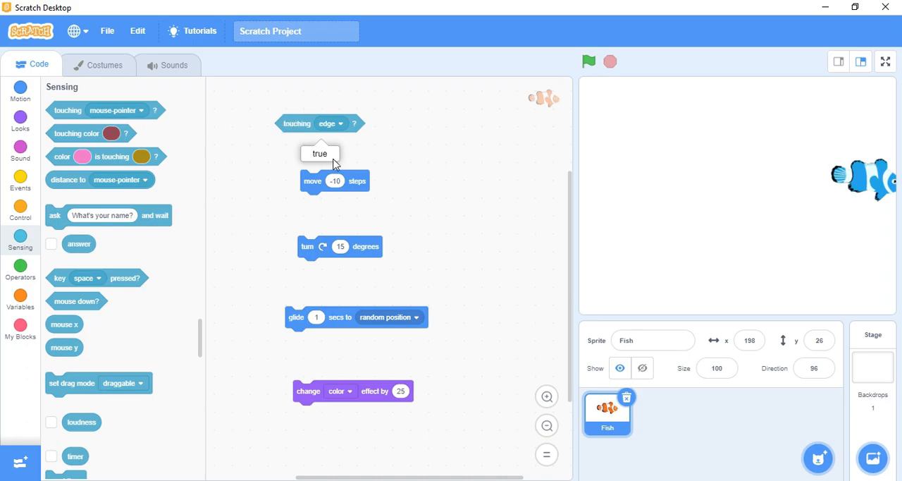
pyautogui.click(20, 212)
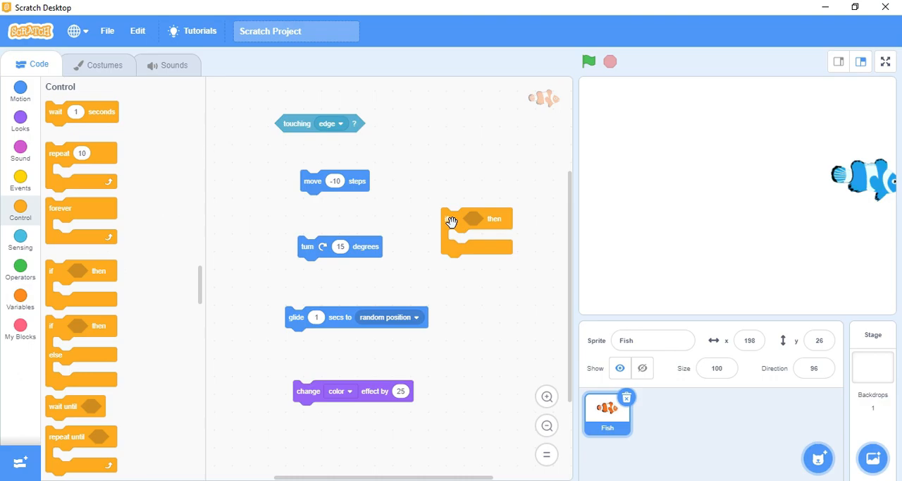
pyautogui.moveTo(416, 195)
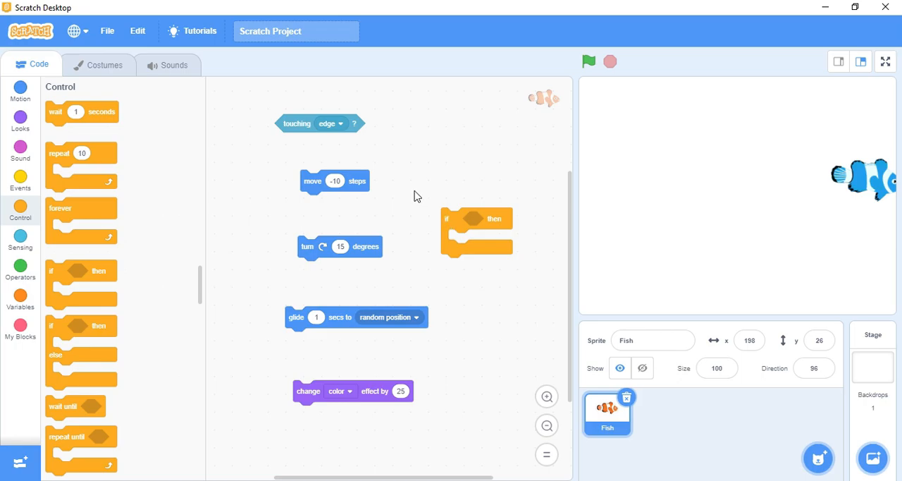
# - Snap the if-then block into the script and run the assembled forever loop twice
pyautogui.moveTo(318, 124); pyautogui.dragTo(479, 217)
pyautogui.write('10')
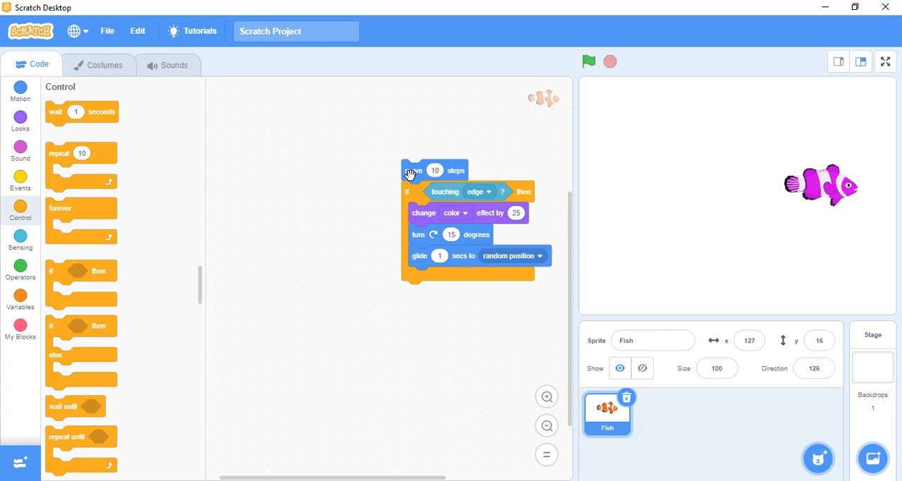
pyautogui.click(589, 62)
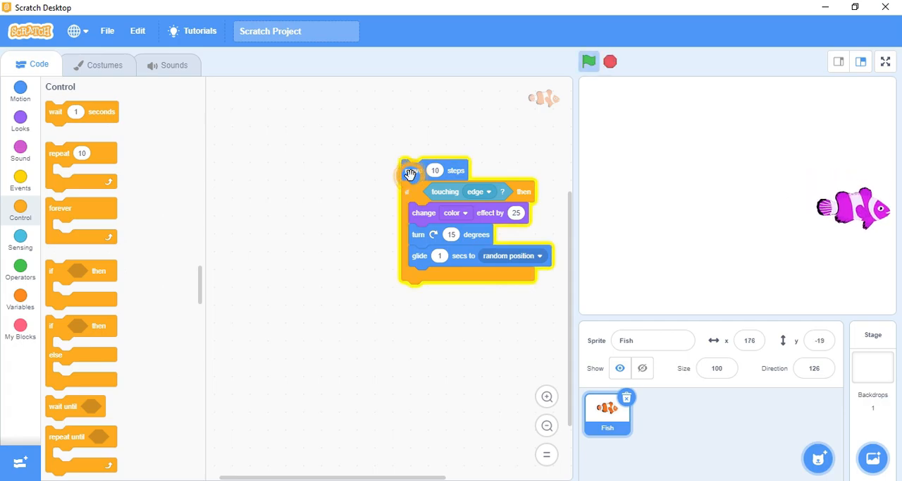
pyautogui.click(589, 62)
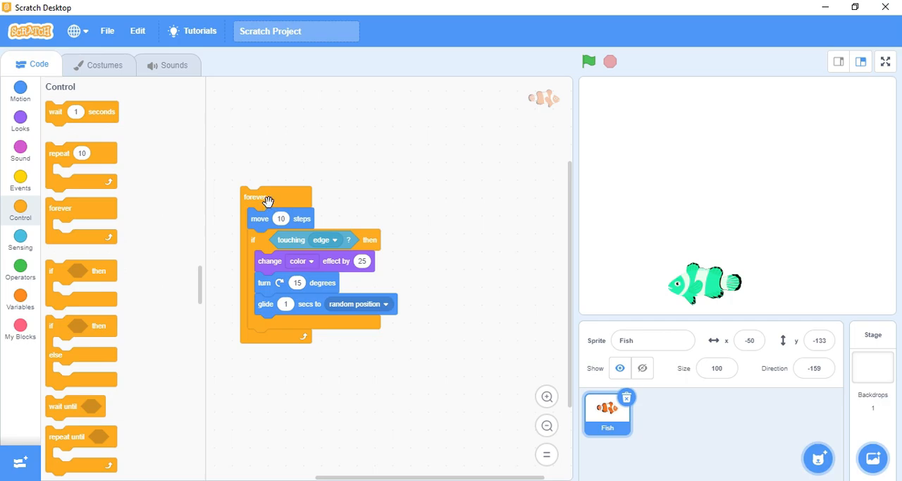
# - Search the backdrop library for 'und' to pick the Underwater backdrop
pyautogui.click(872, 458)
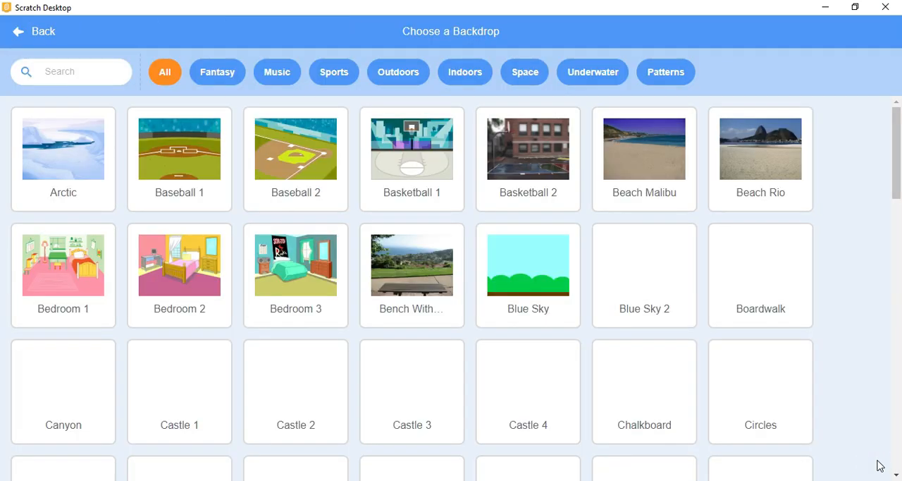
pyautogui.write('UND')
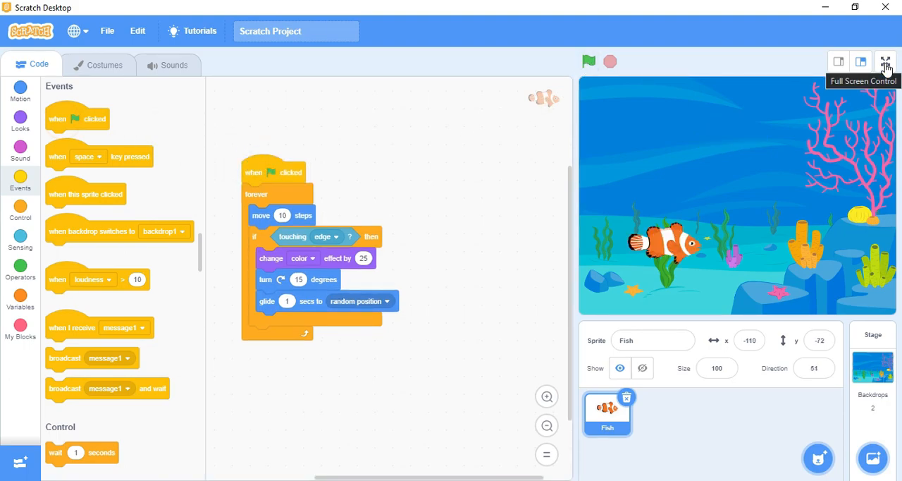
# - Run the project full screen, restart it twice as the clownfish swims and changes colour, then stop it
pyautogui.click(885, 62)
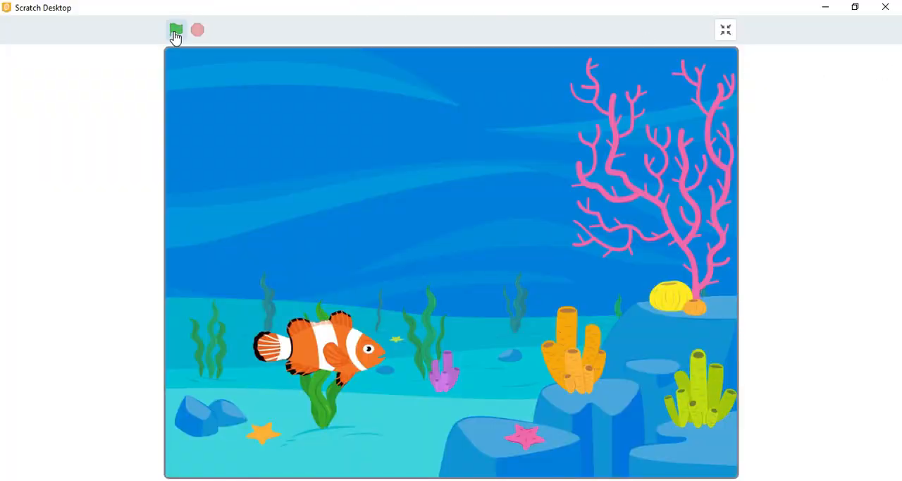
pyautogui.click(176, 30)
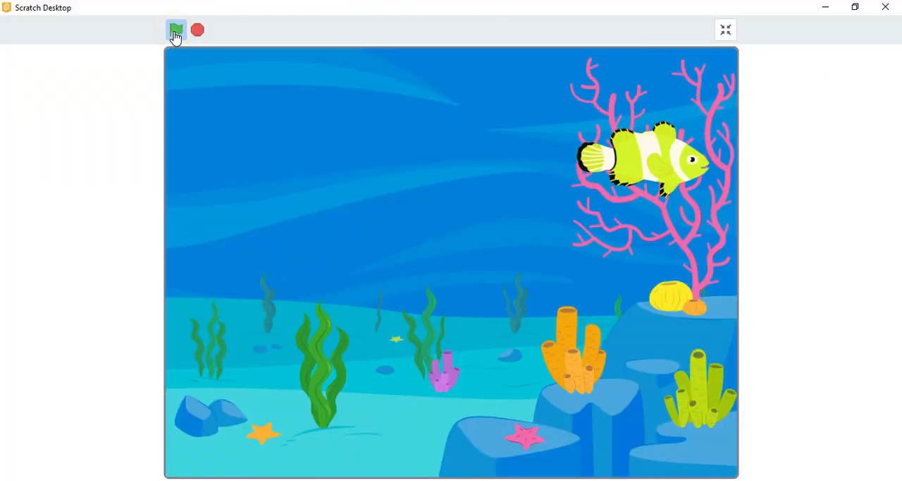
pyautogui.click(176, 30)
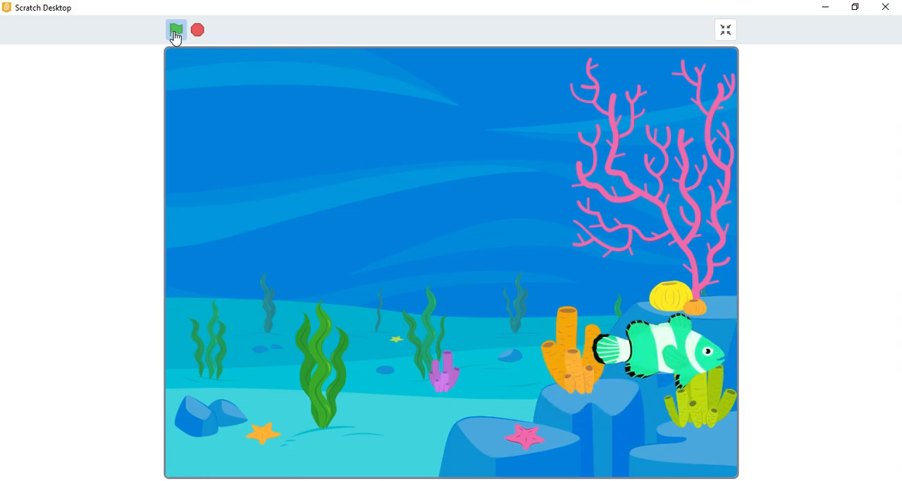
pyautogui.click(175, 30)
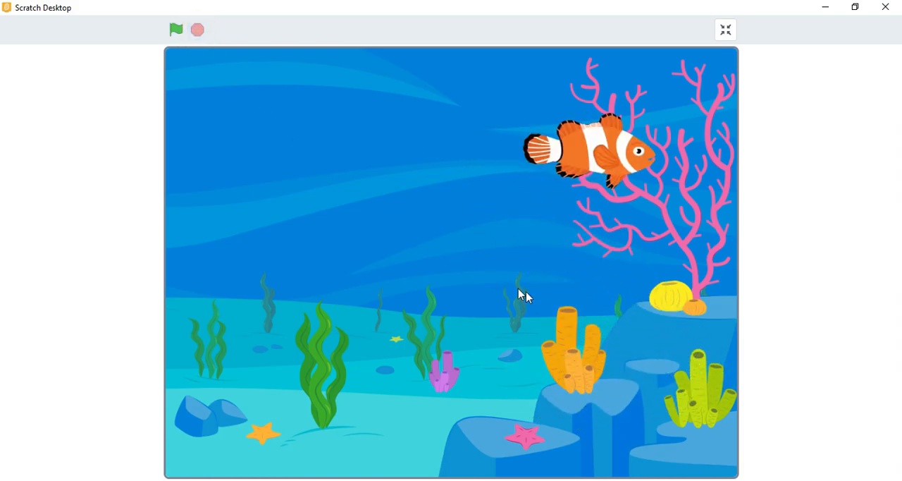
pyautogui.moveTo(635, 355)
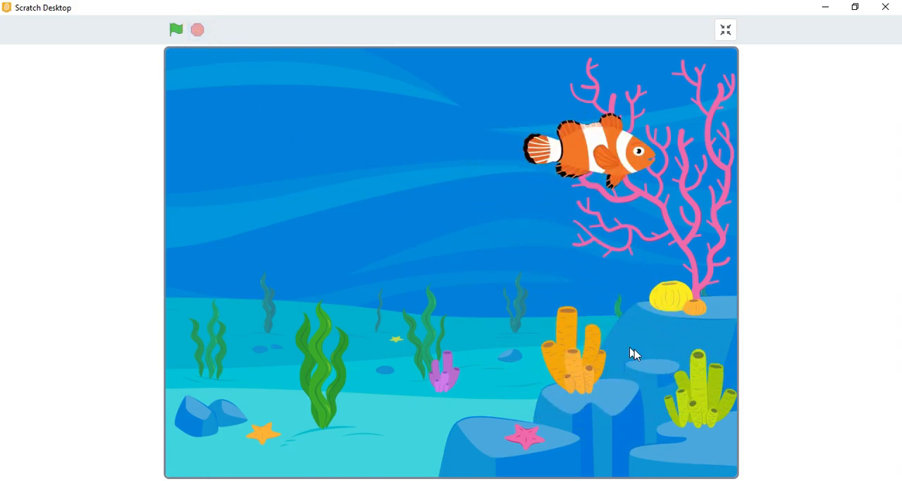